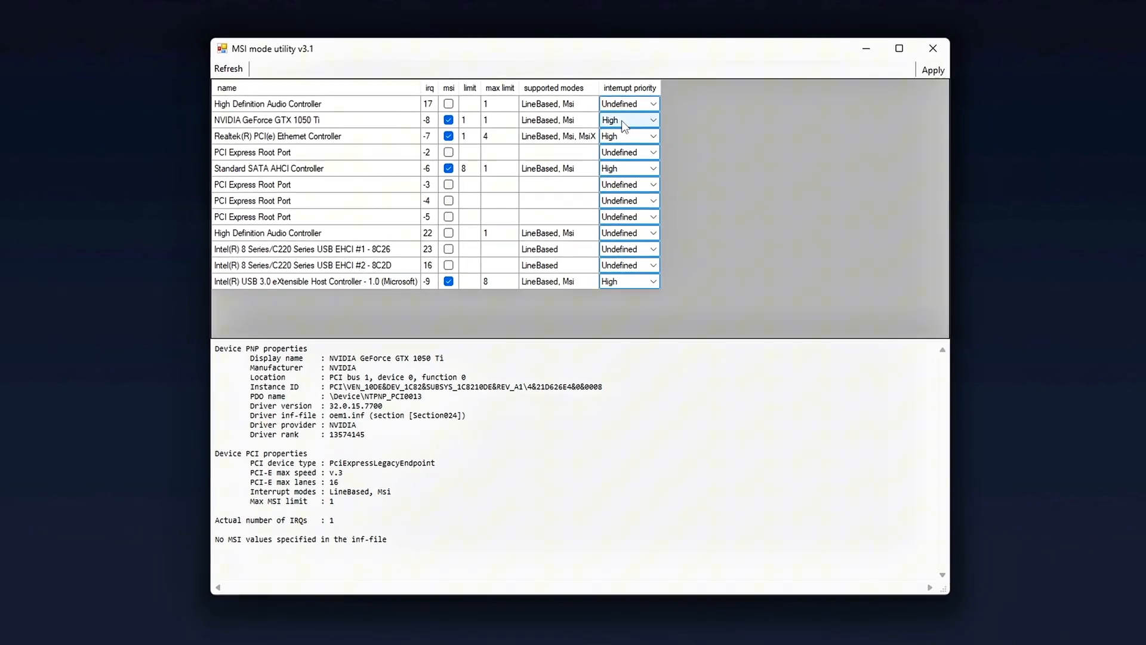
Set rBAR - Enable to Enabled in the global base driver profile.
left_click(621, 120)
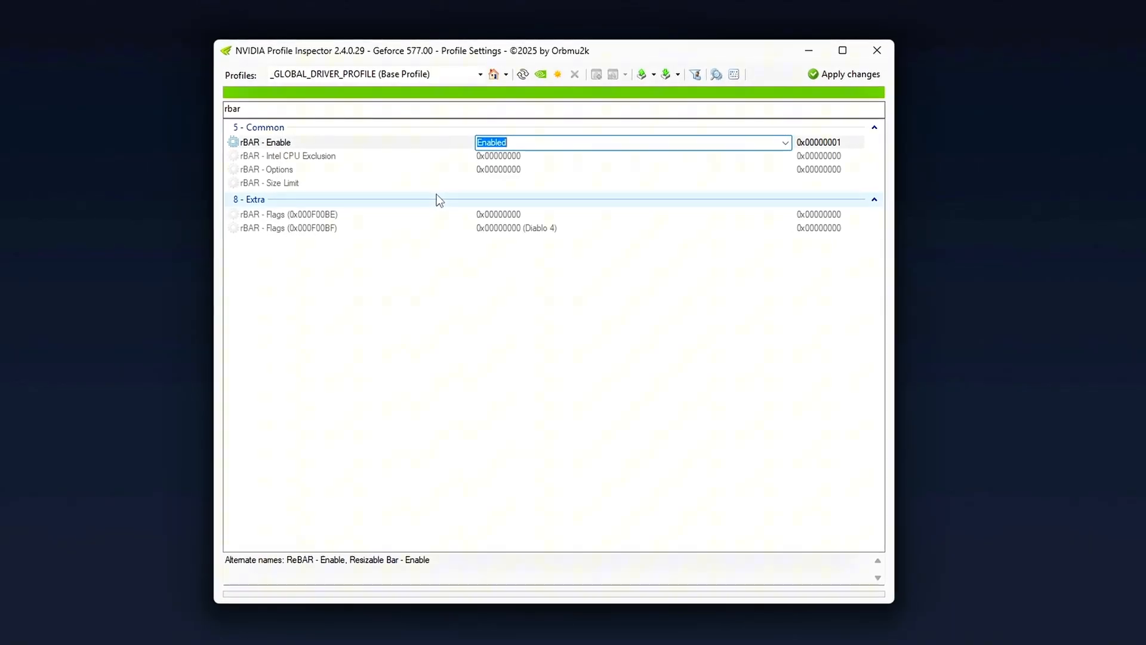
left_click(793, 179)
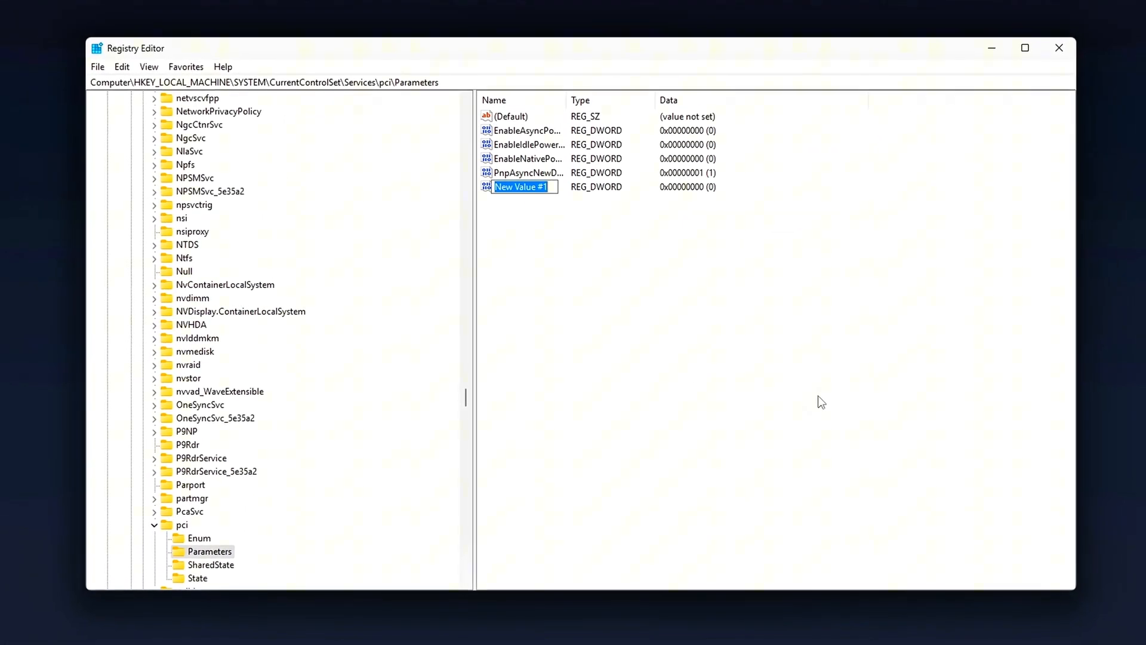
Name the new DWORD EnableASPM and enter 000 as its value data.
type("EnableASPM")
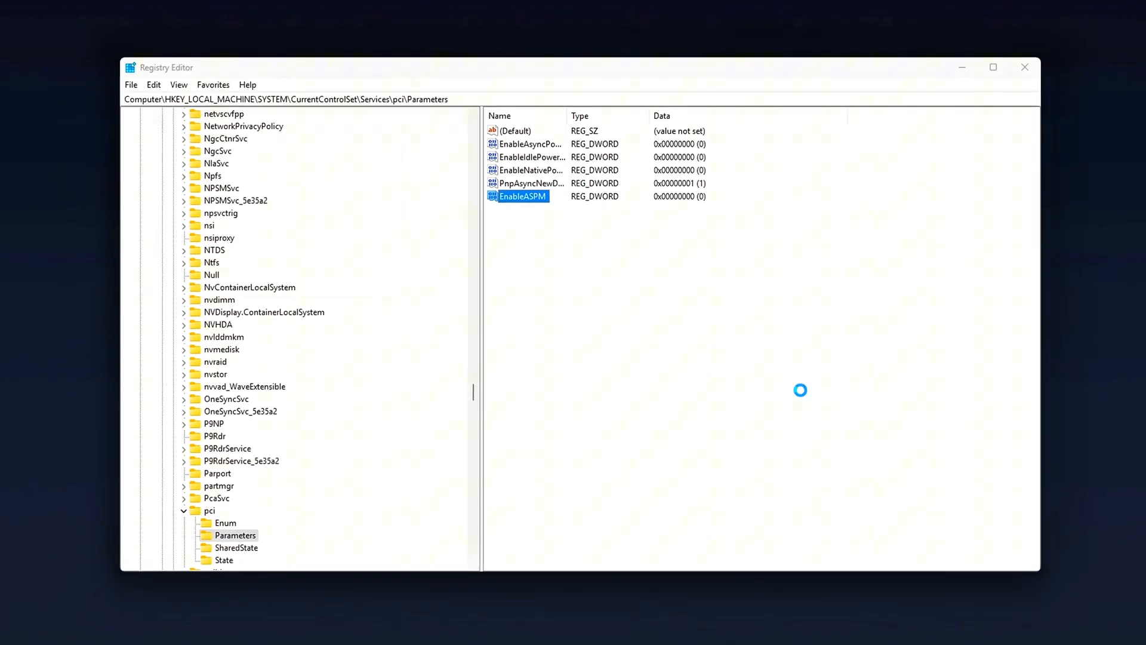
double_click(521, 196)
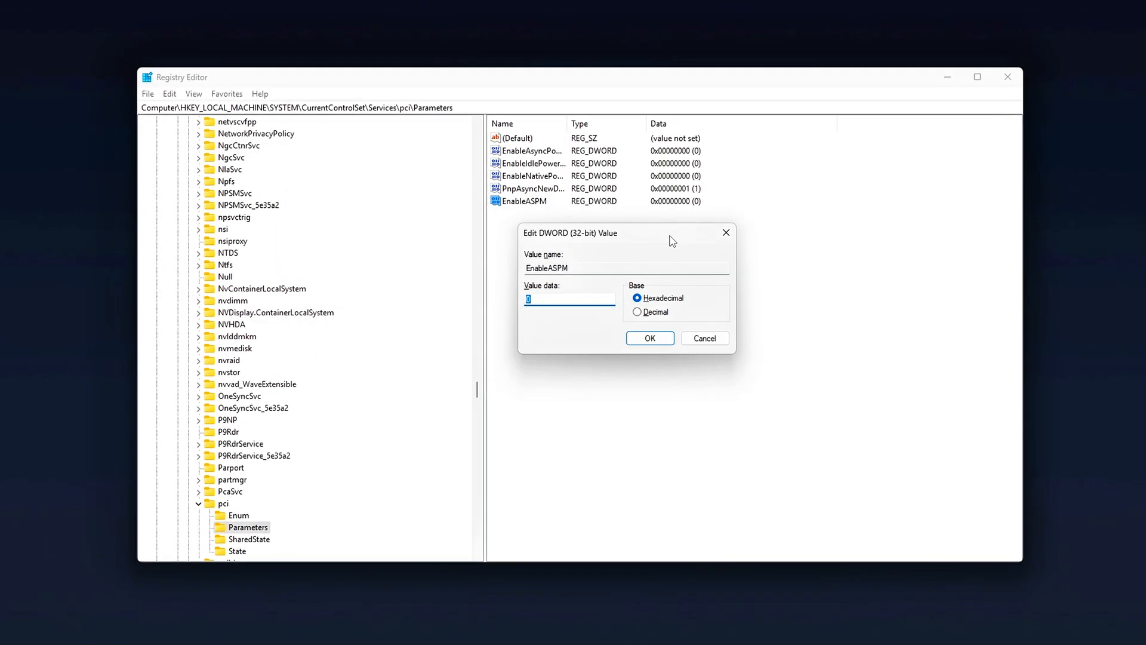
type("000")
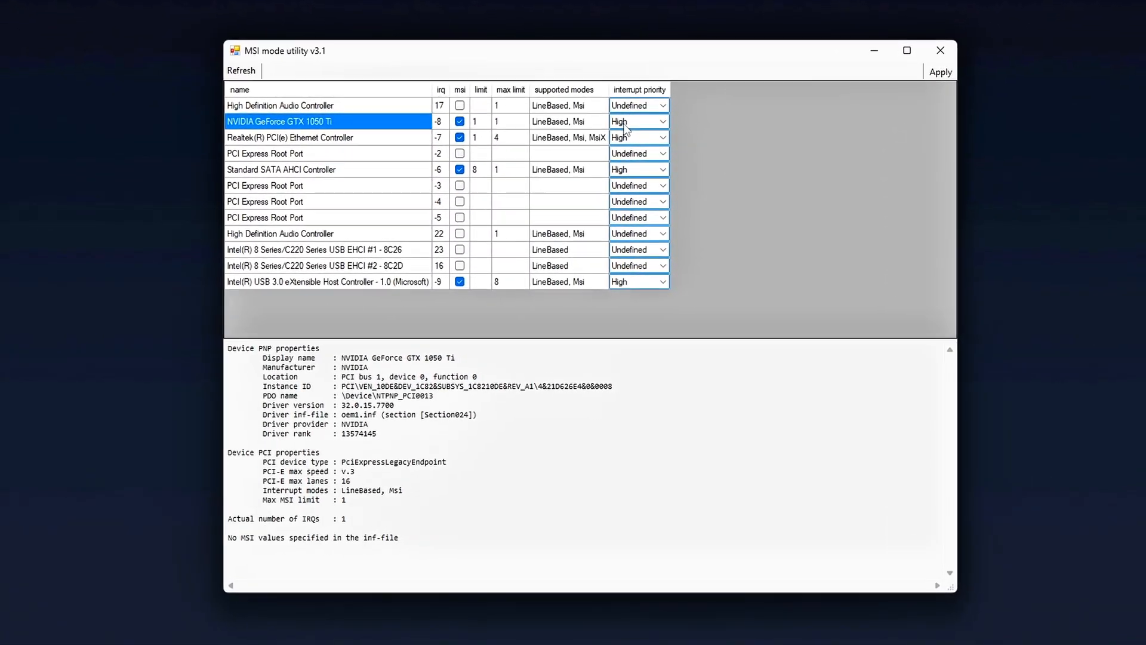
Close MSI mode utility and relaunch MSI_util_v3 from File Explorer as administrator.
left_click(638, 122)
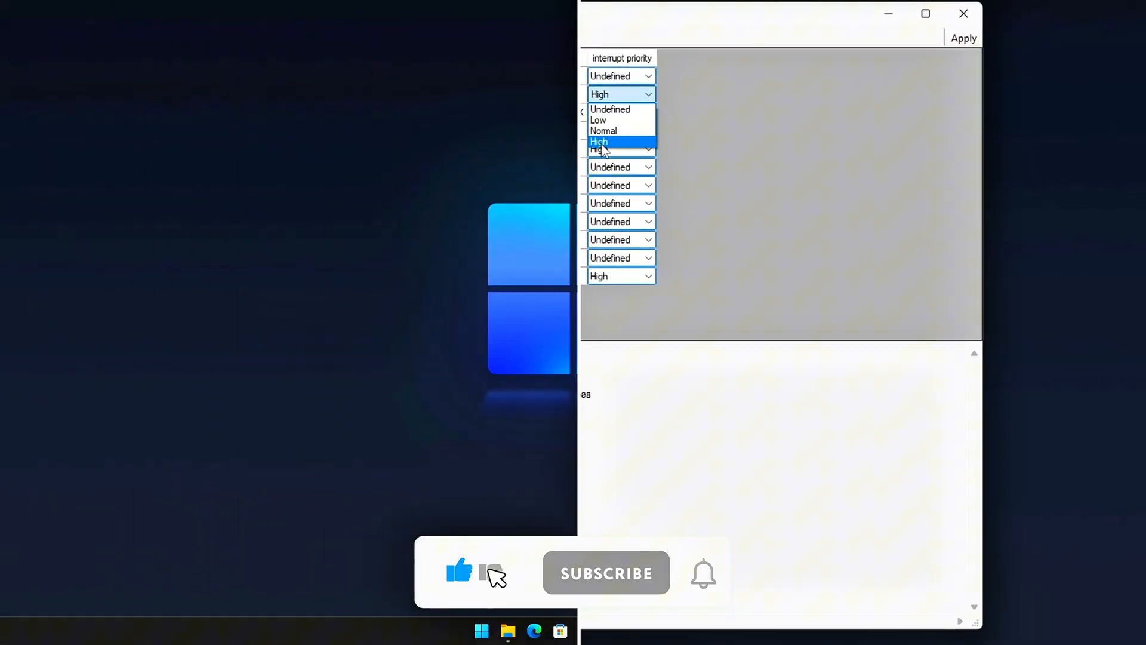
left_click(964, 14)
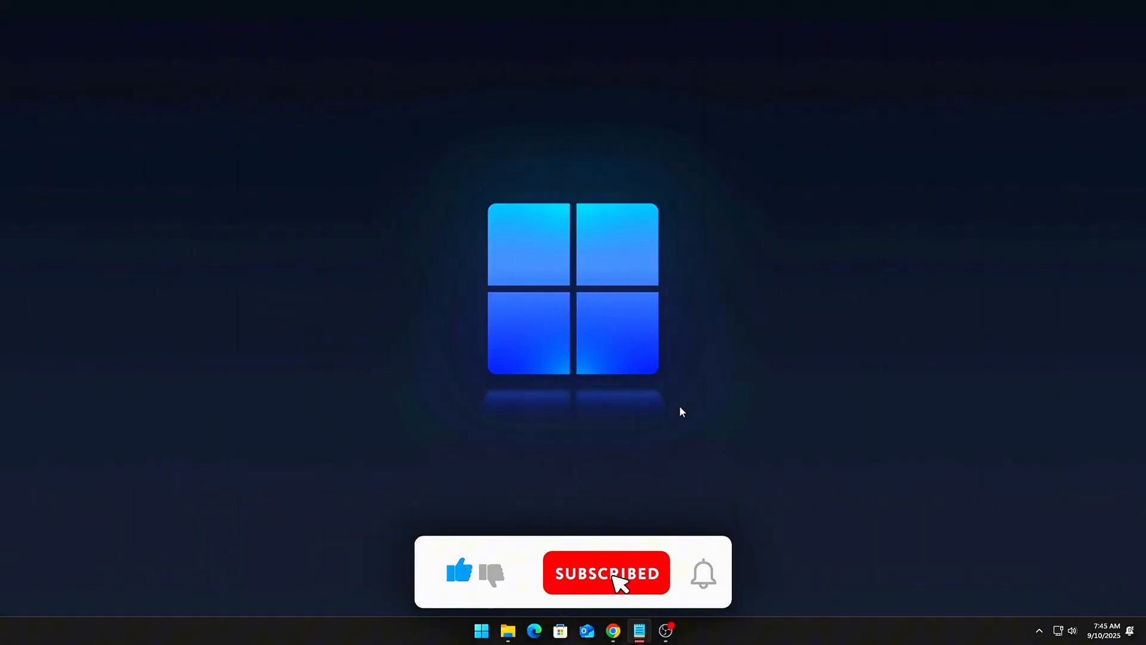
left_click(507, 630)
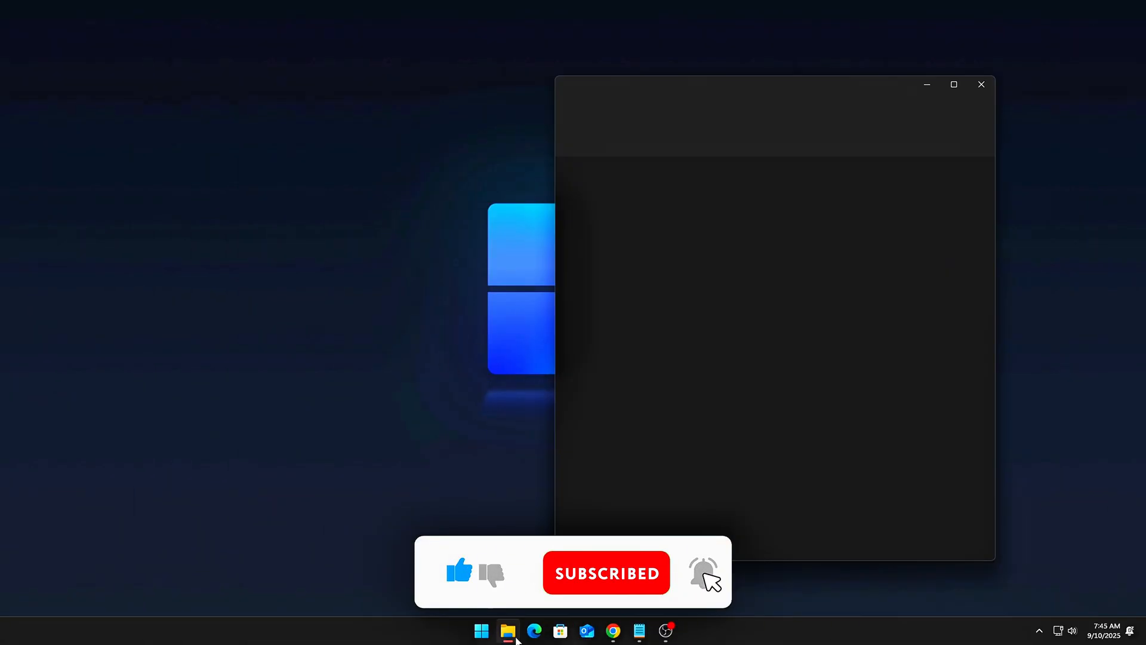
left_click(507, 630)
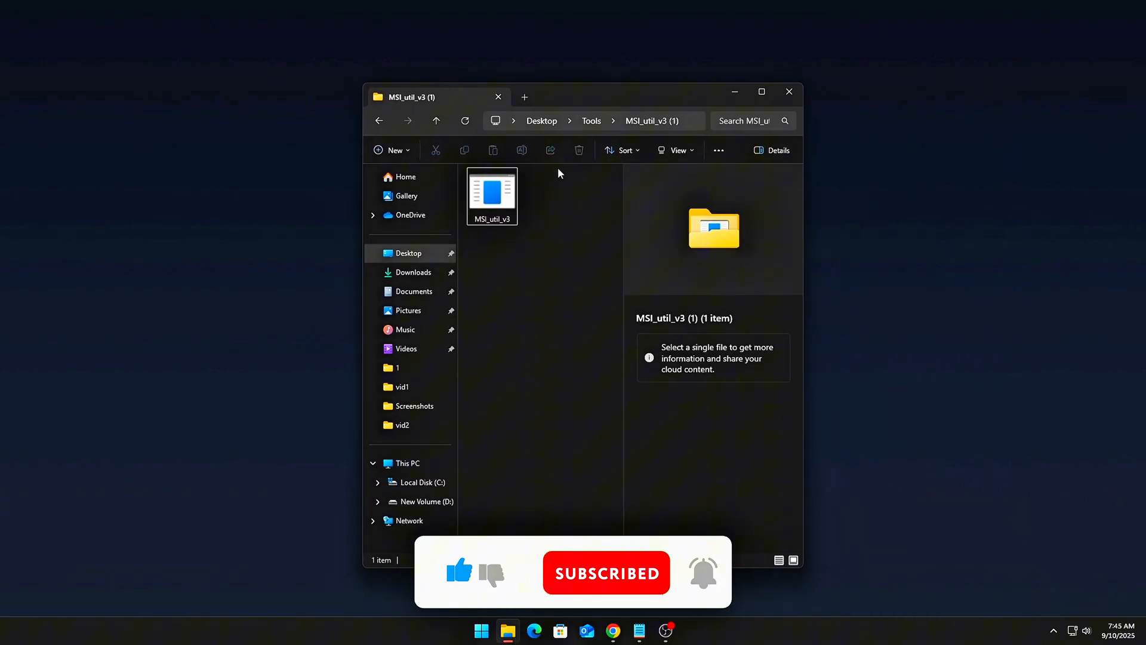
right_click(492, 193)
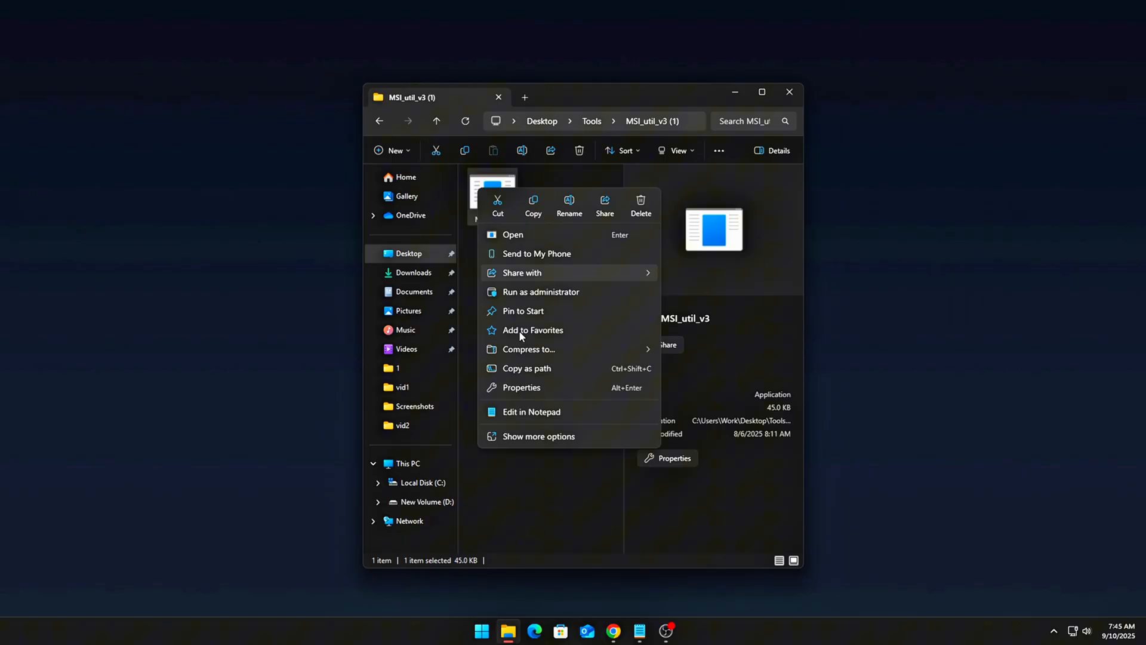
left_click(541, 292)
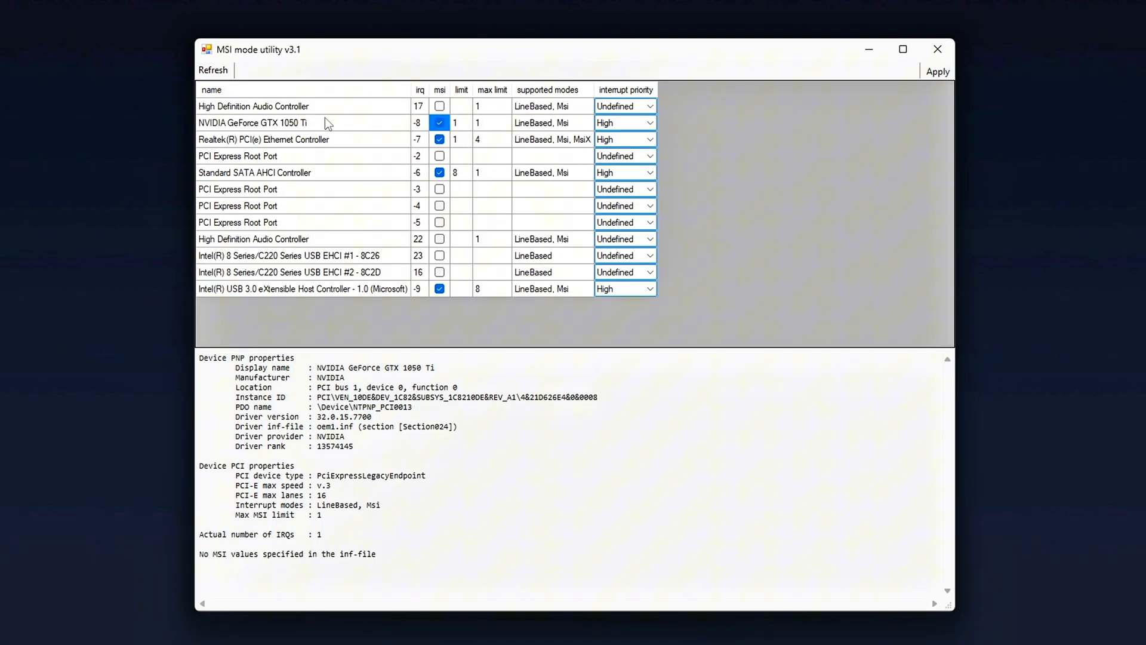
left_click(252, 122)
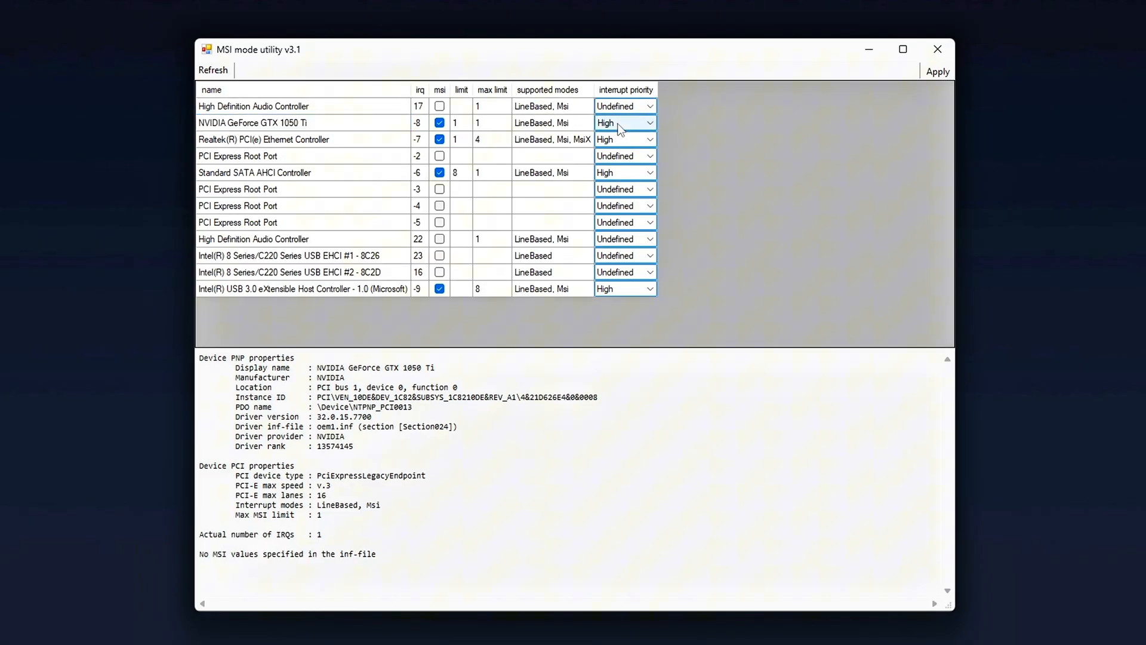
left_click(625, 122)
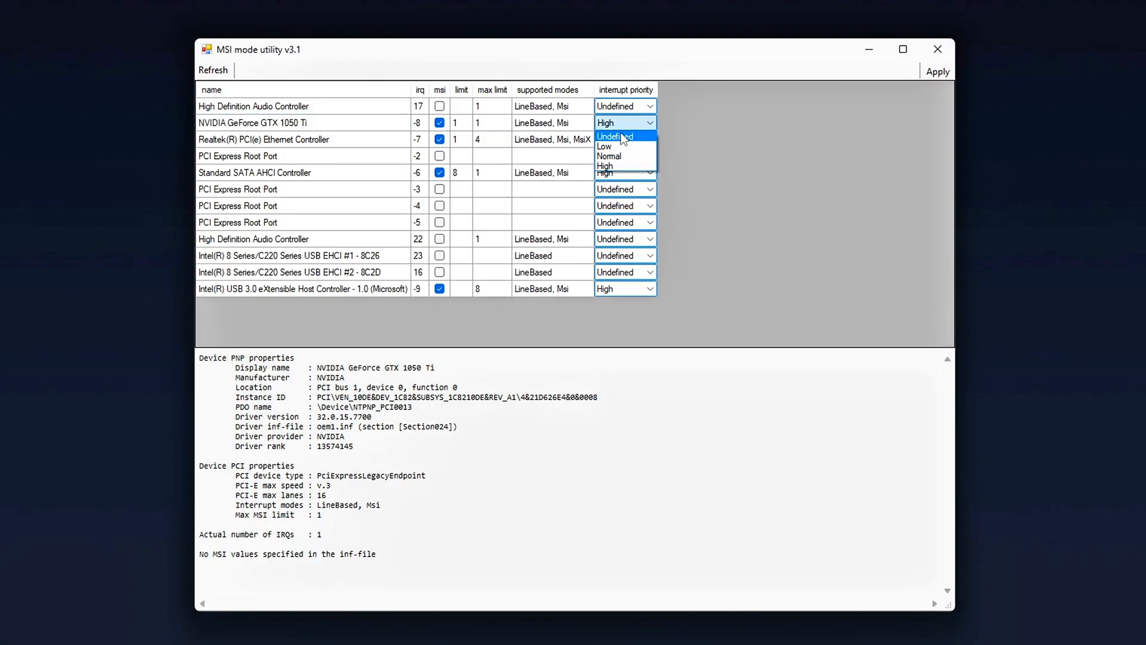
mouse_move(608, 156)
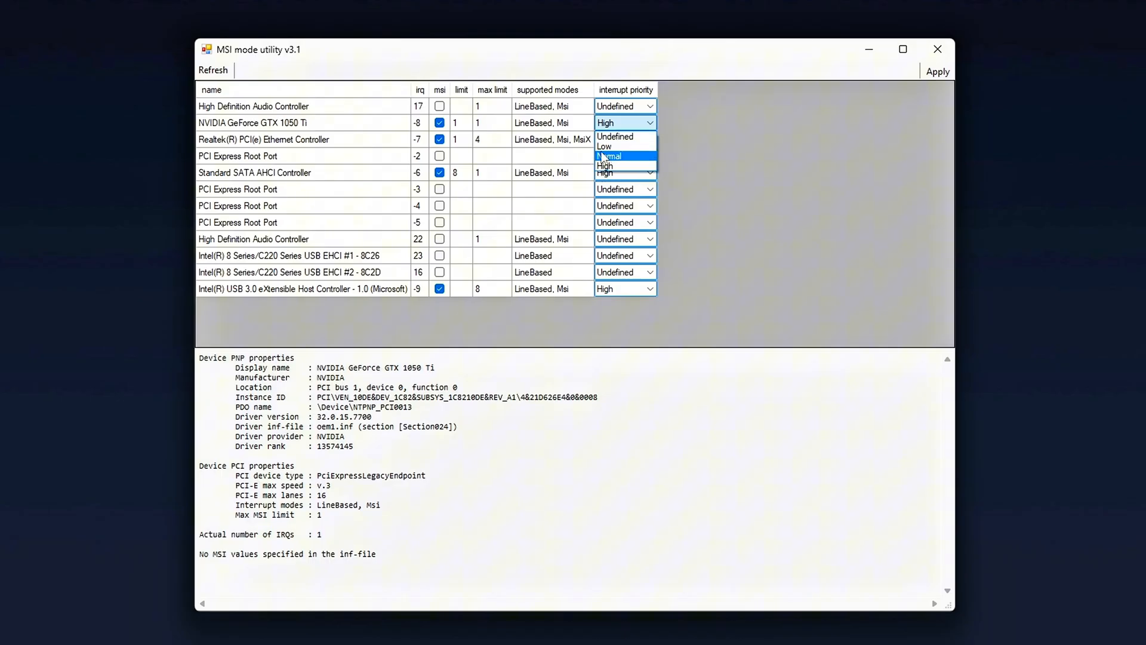
left_click(604, 166)
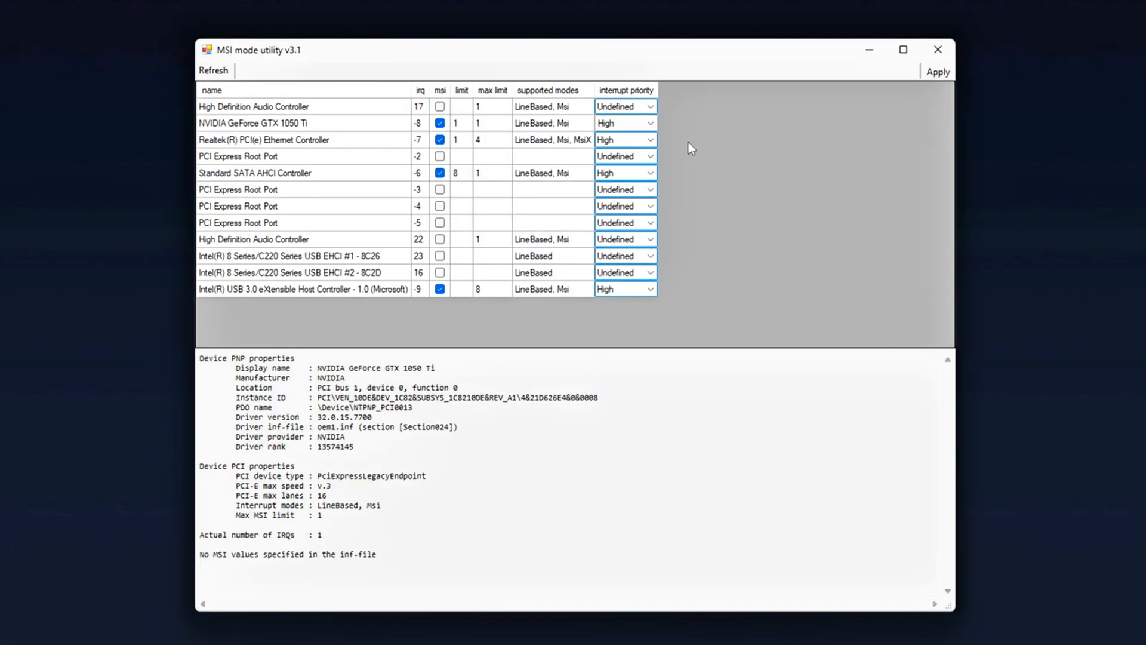
left_click(625, 123)
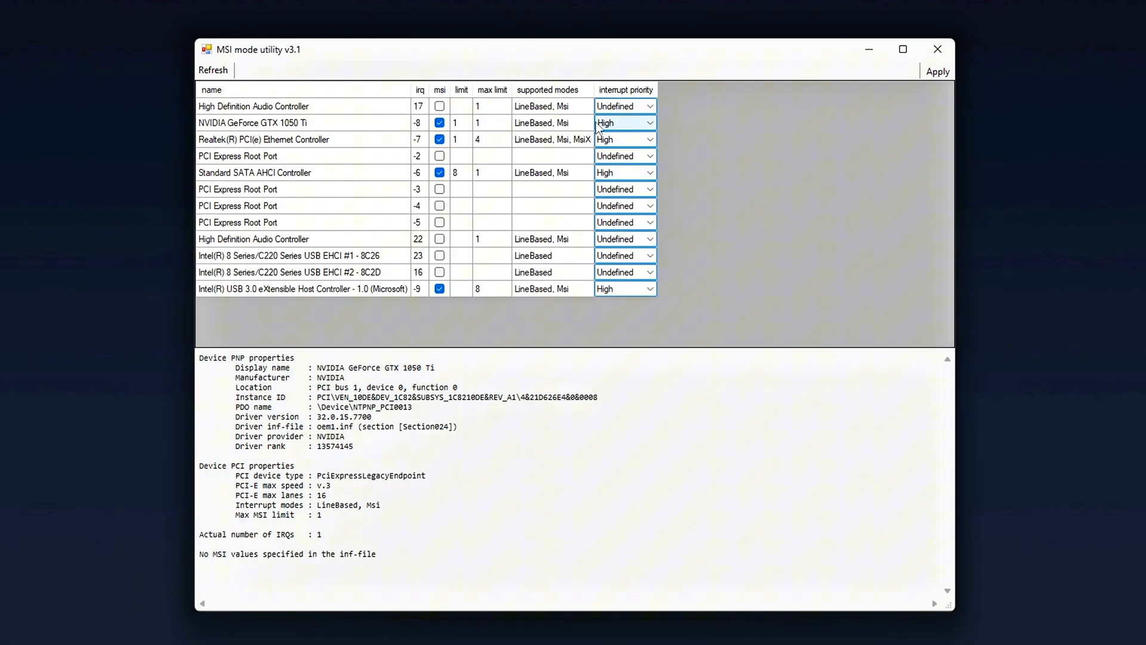
mouse_move(609, 130)
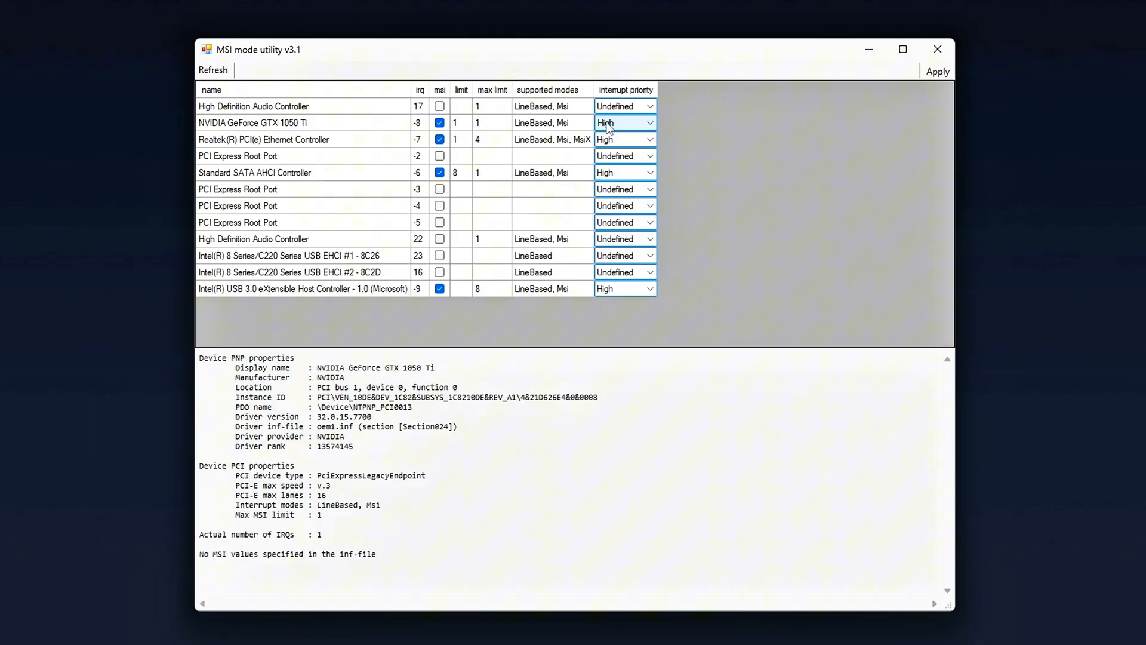
left_click(621, 123)
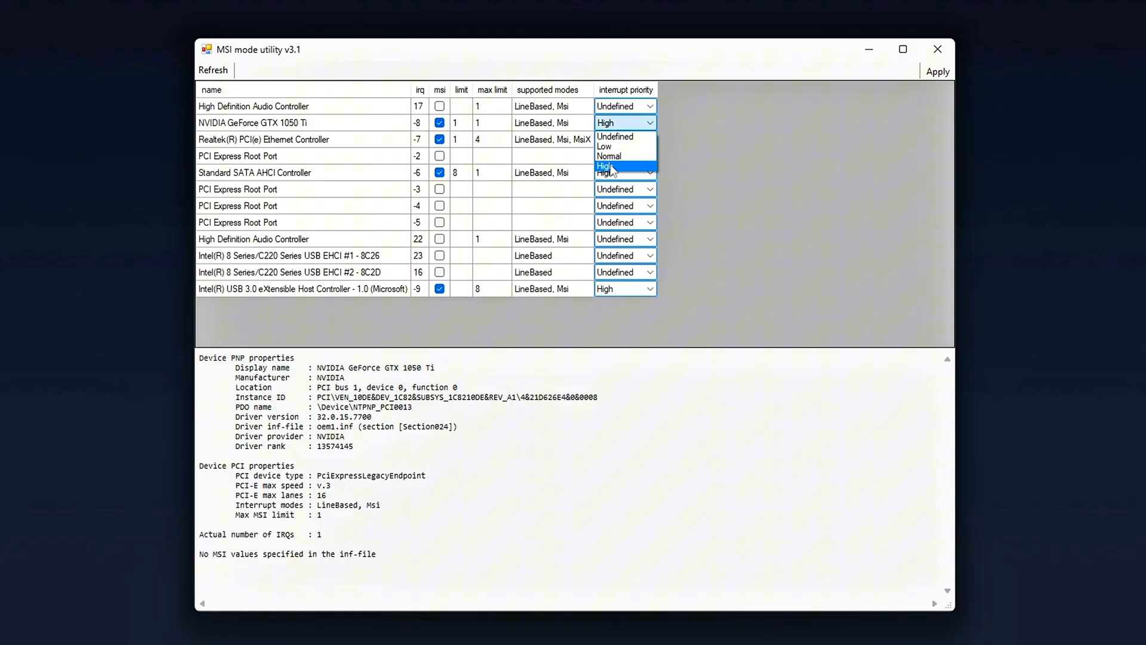
left_click(618, 169)
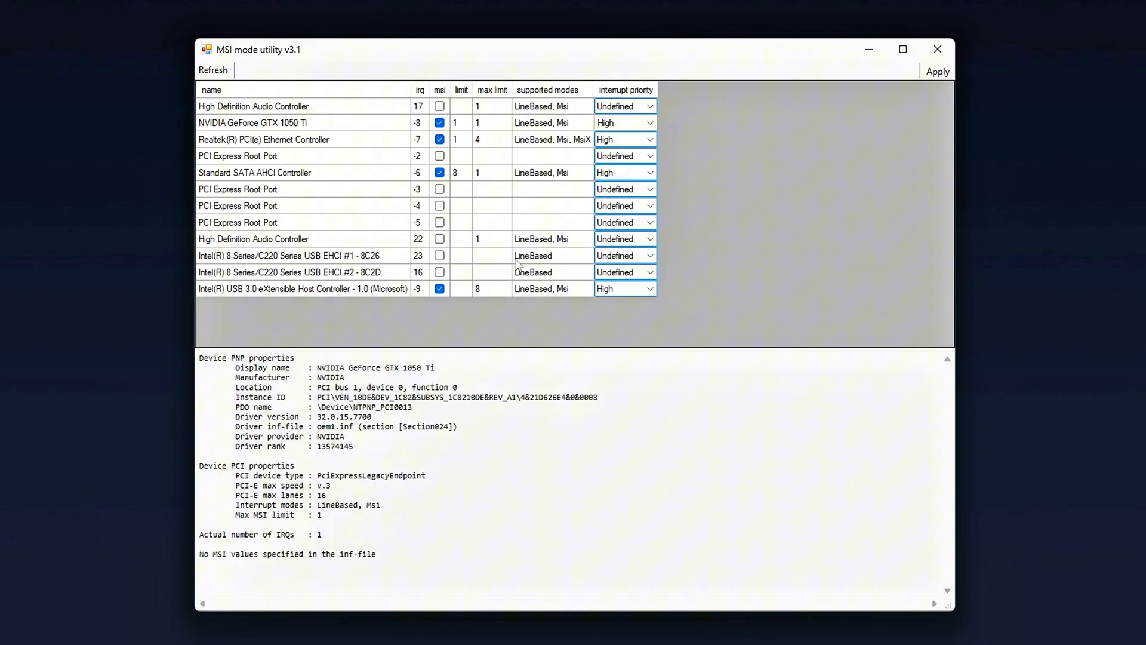
mouse_move(385, 300)
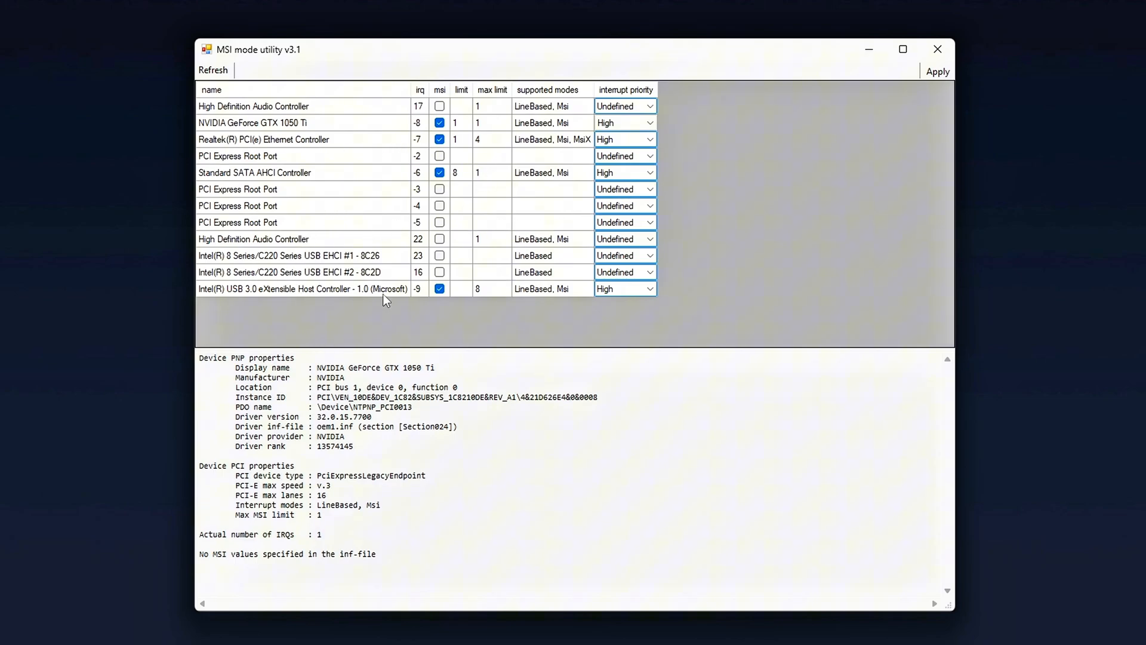
mouse_move(285, 221)
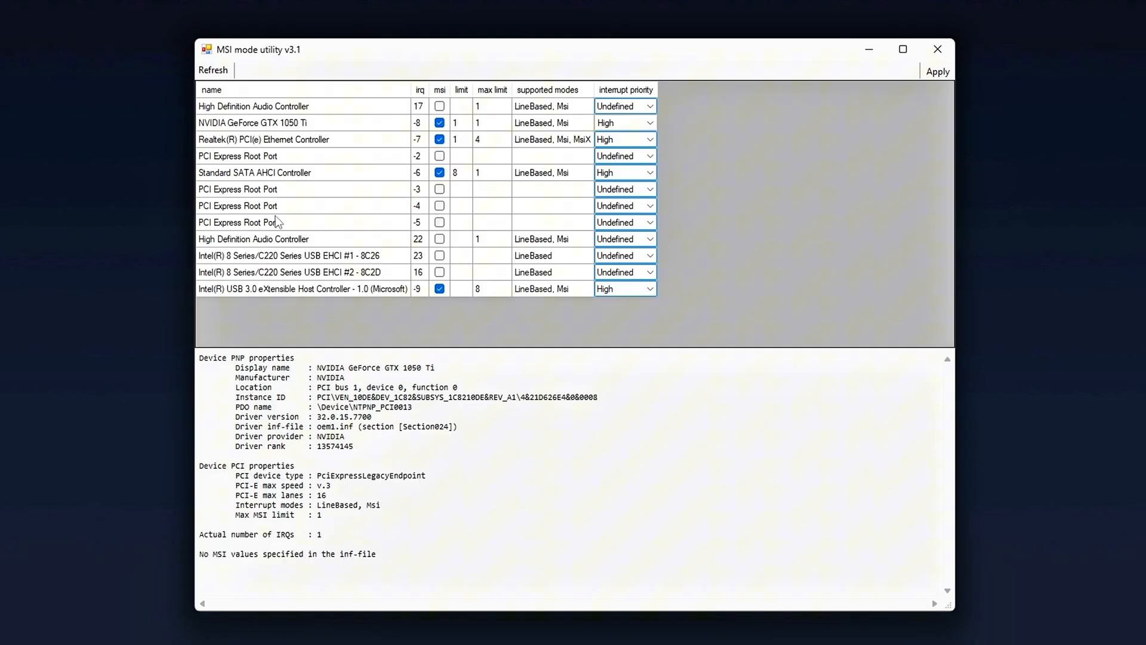
mouse_move(320, 249)
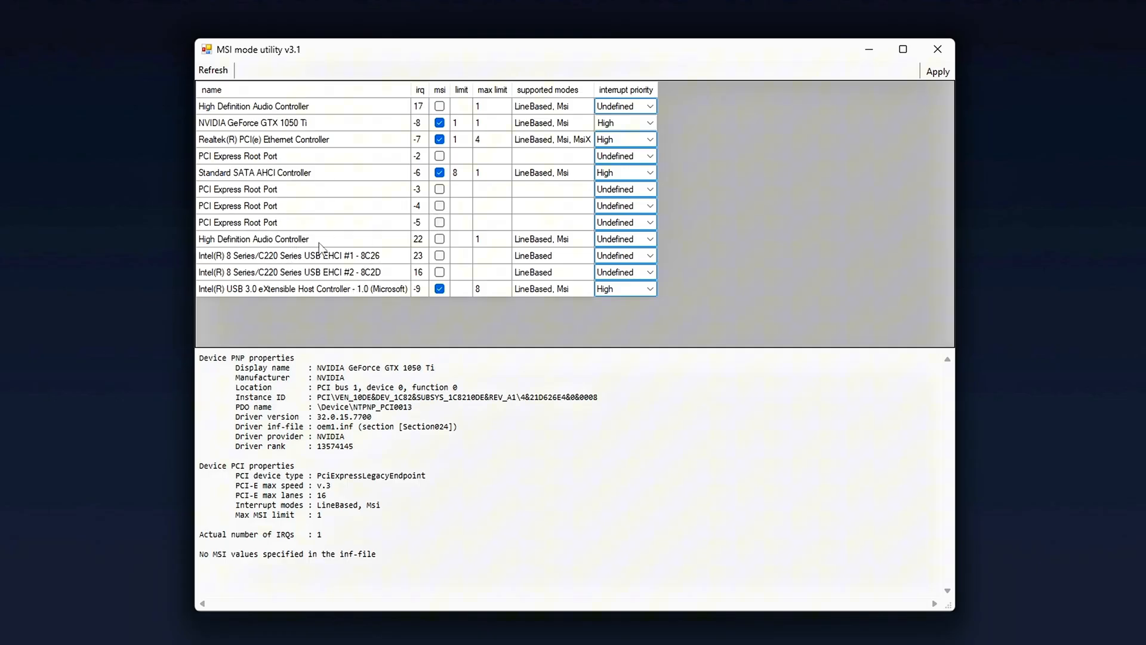
mouse_move(353, 295)
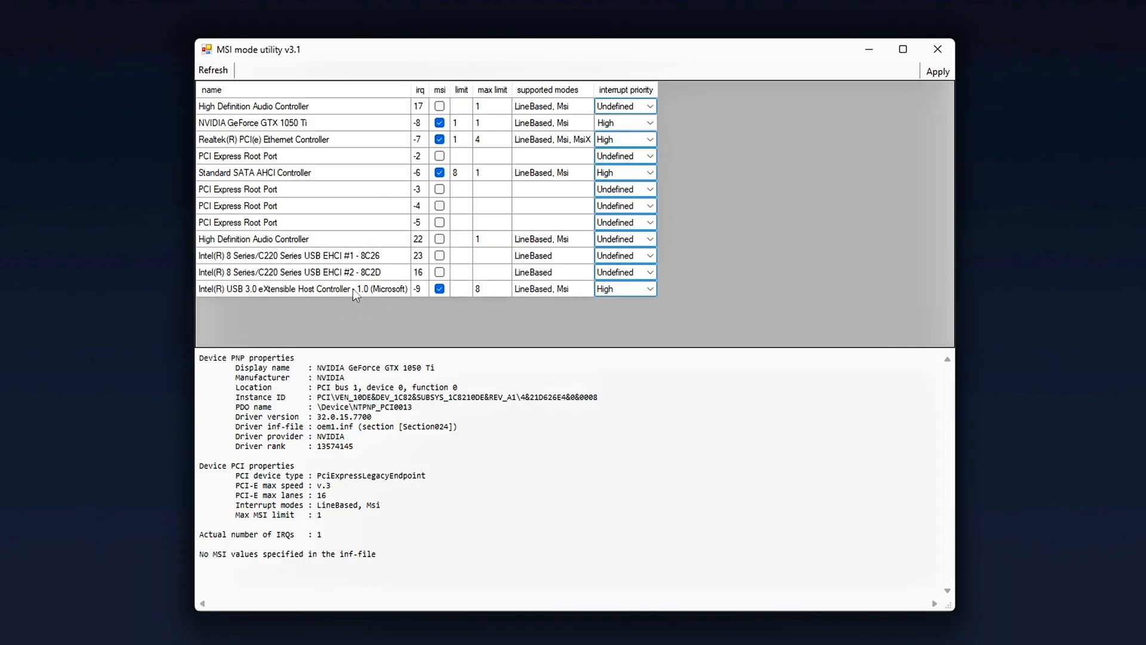
mouse_move(386, 280)
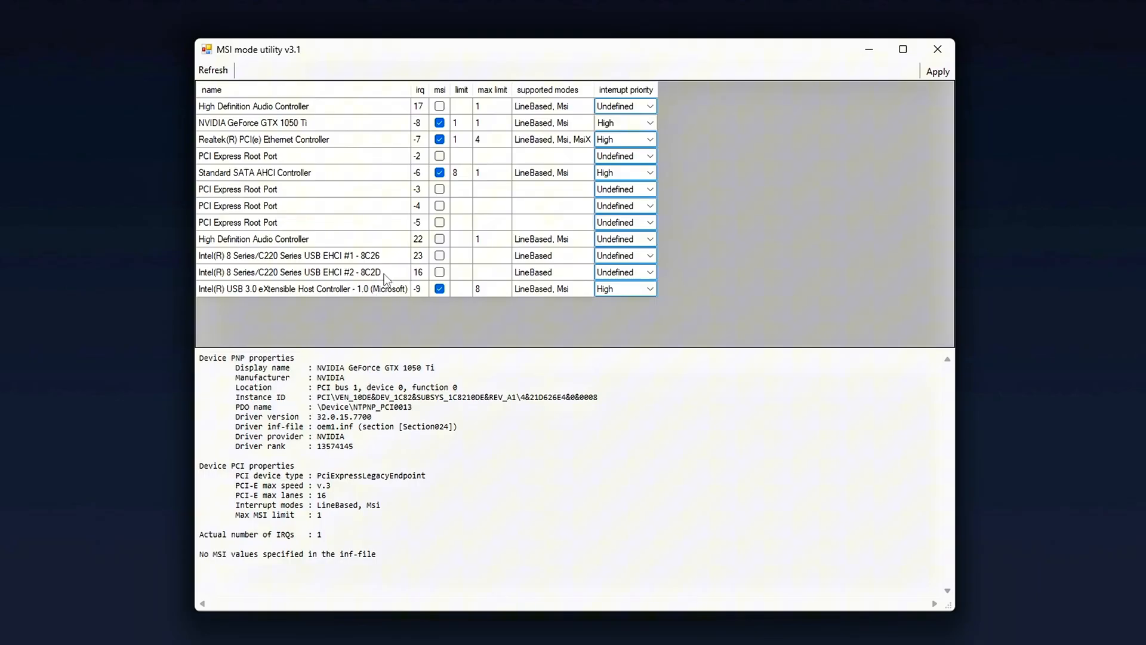
mouse_move(402, 299)
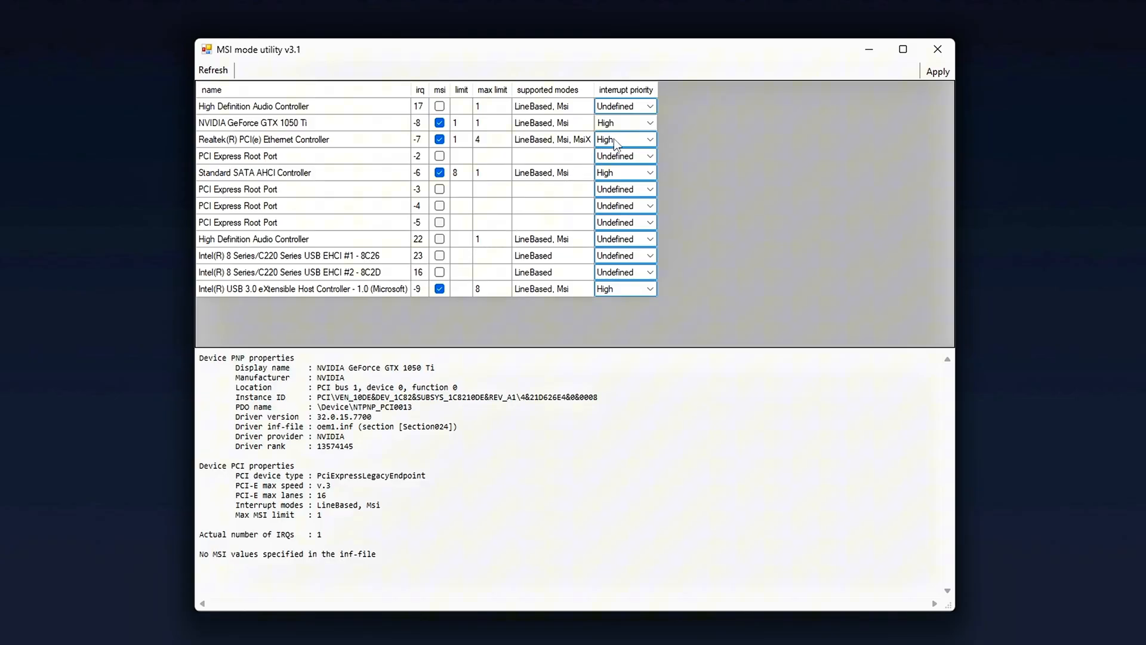
Set the Realtek PCI(e) Ethernet Controller's interrupt priority to Low.
left_click(646, 140)
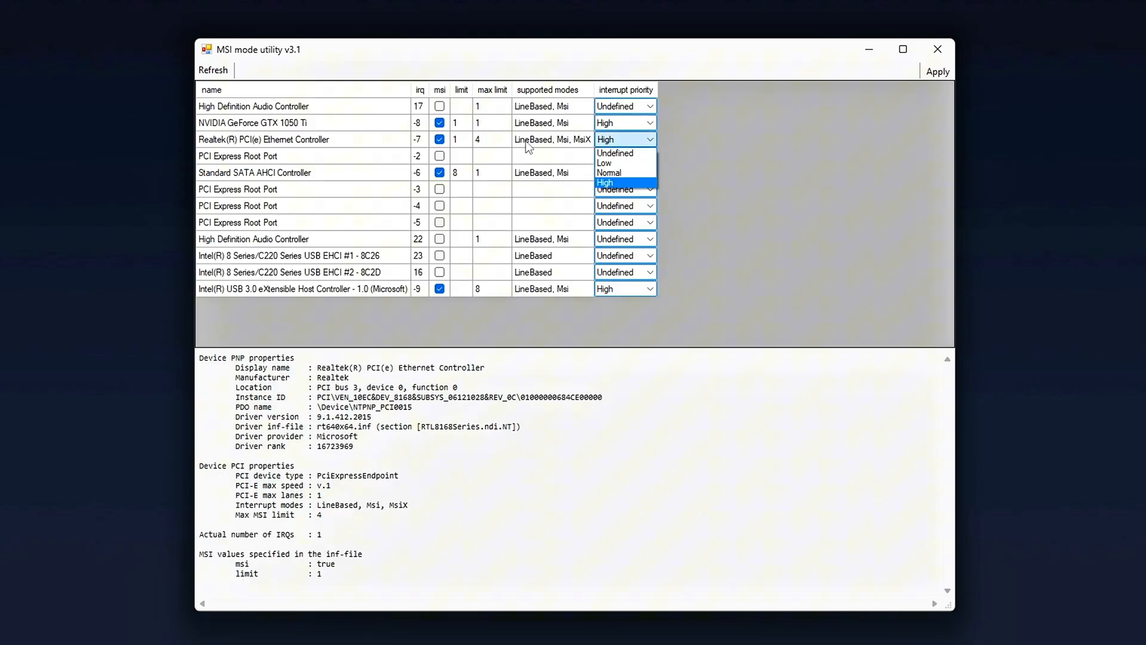
left_click(604, 163)
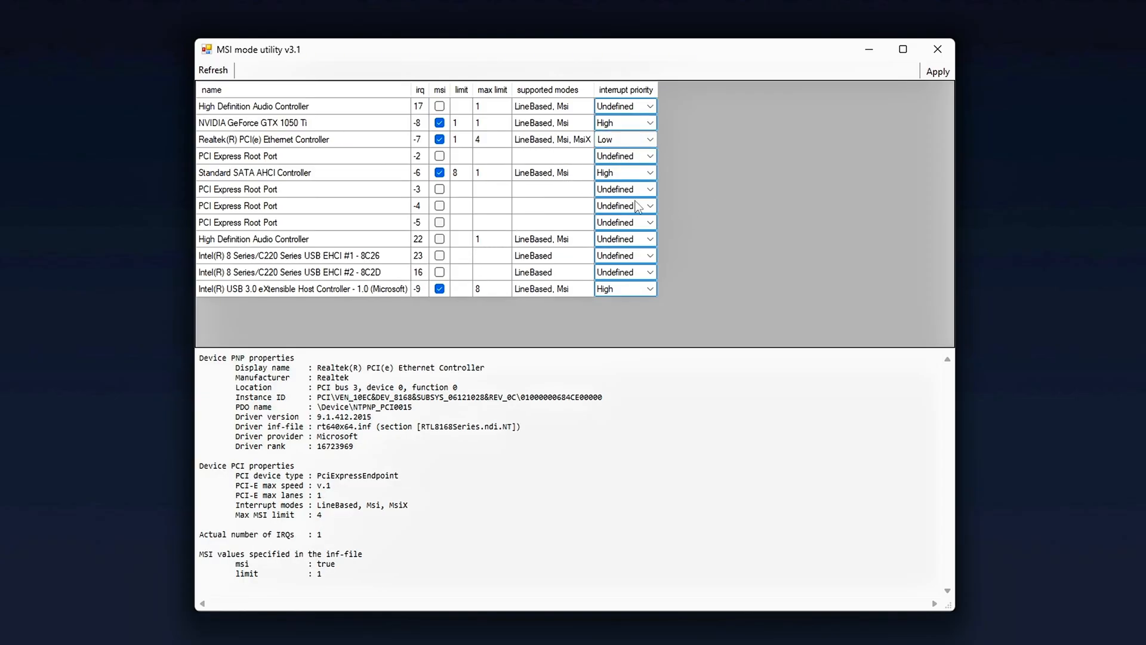
mouse_move(547, 247)
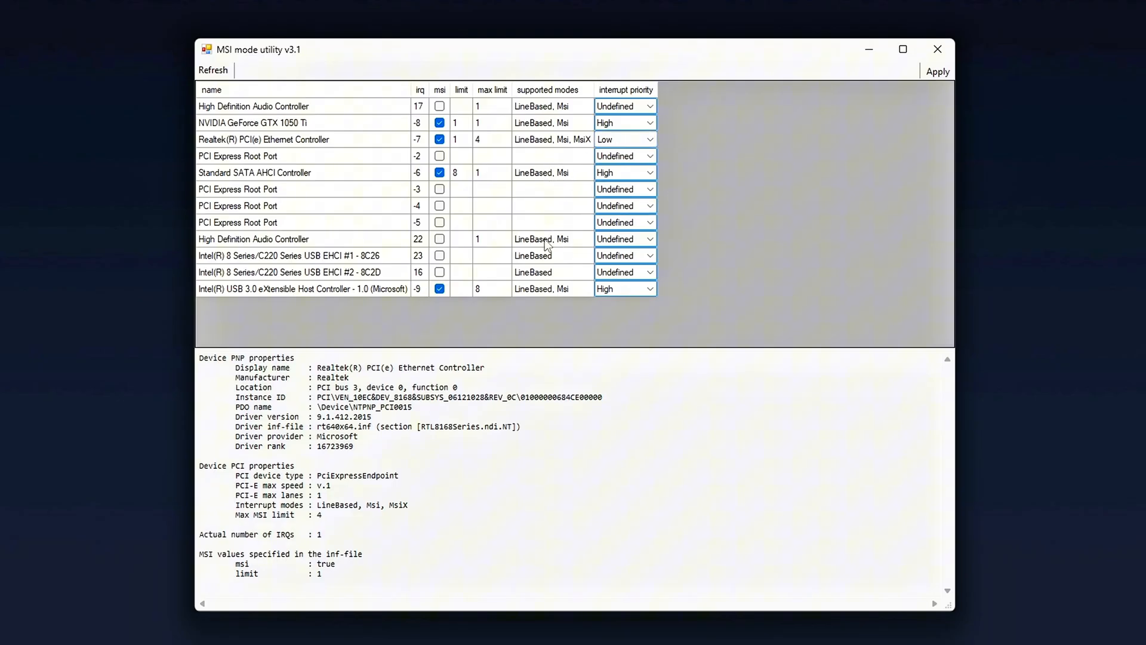
mouse_move(708, 202)
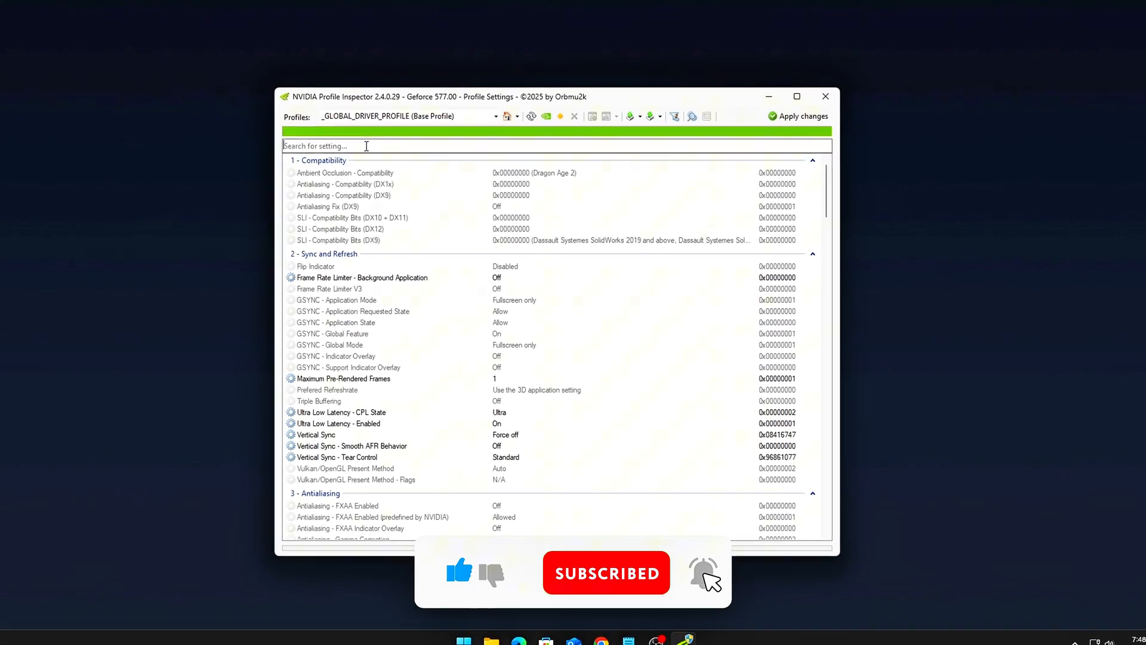
Filter the settings by 'rbar' and open the rBAR - Enable value dropdown.
type("rbar")
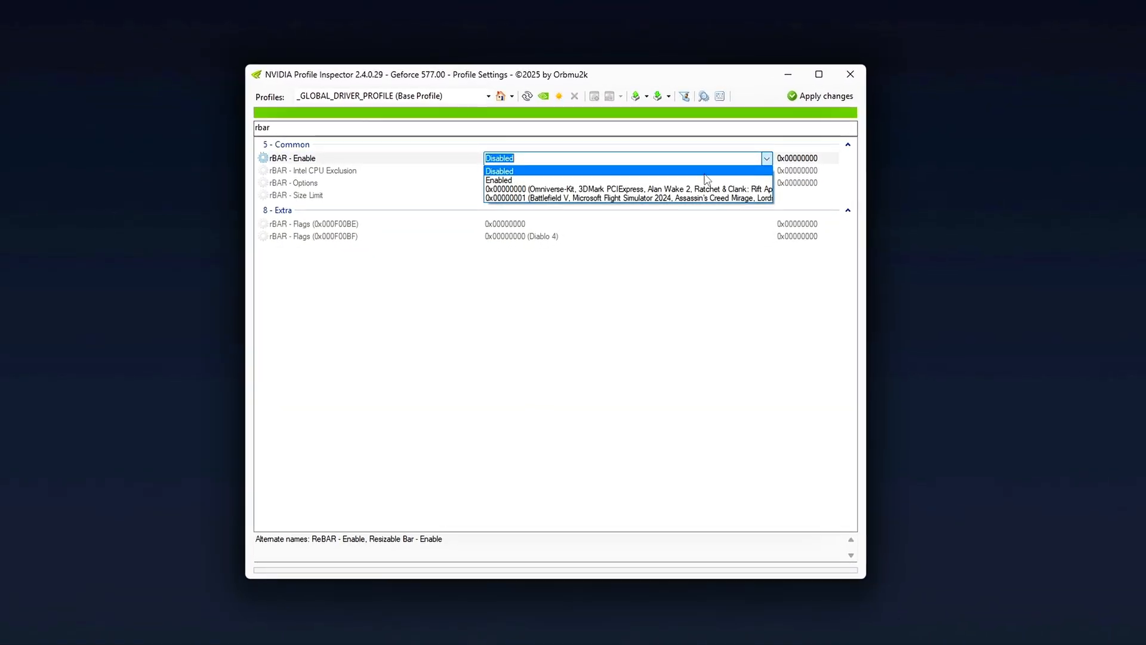
left_click(499, 179)
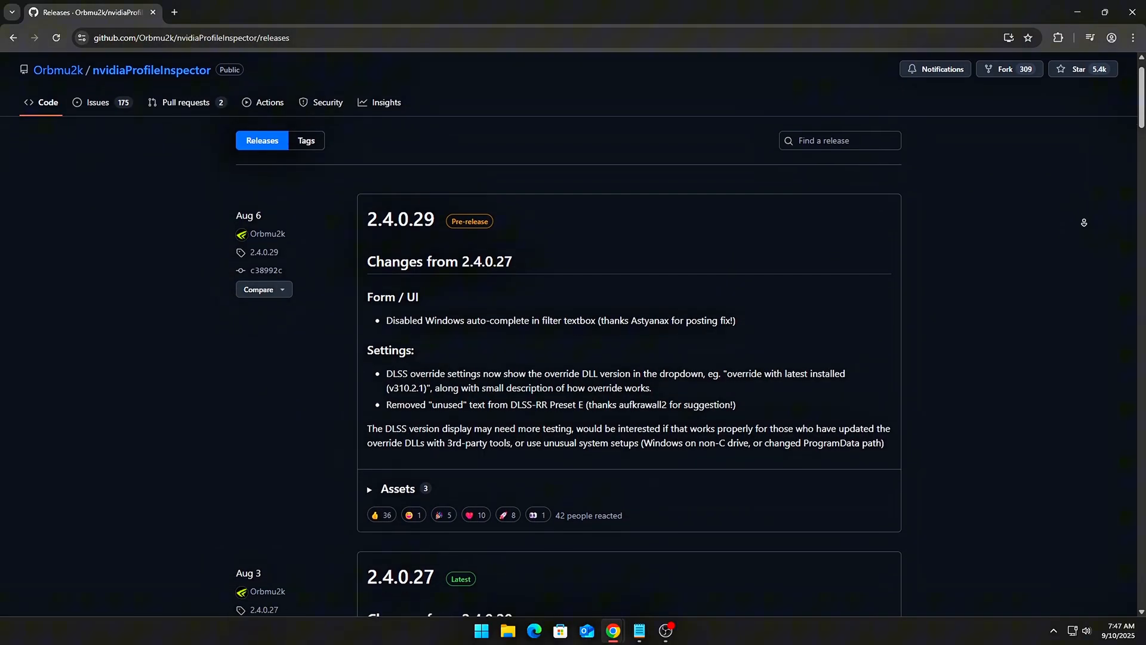
Download nvidiaProfileInspector.zip from the 2.4.0.29 assets and launch the extracted Profile Inspector.
scroll("down", 3)
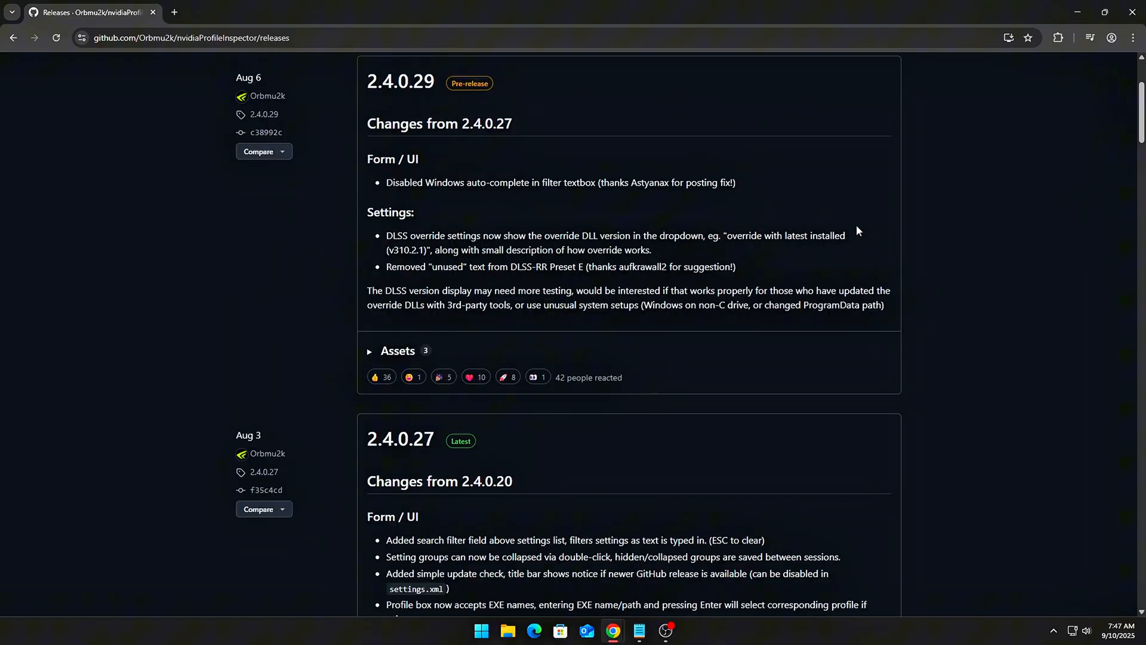
left_click(369, 351)
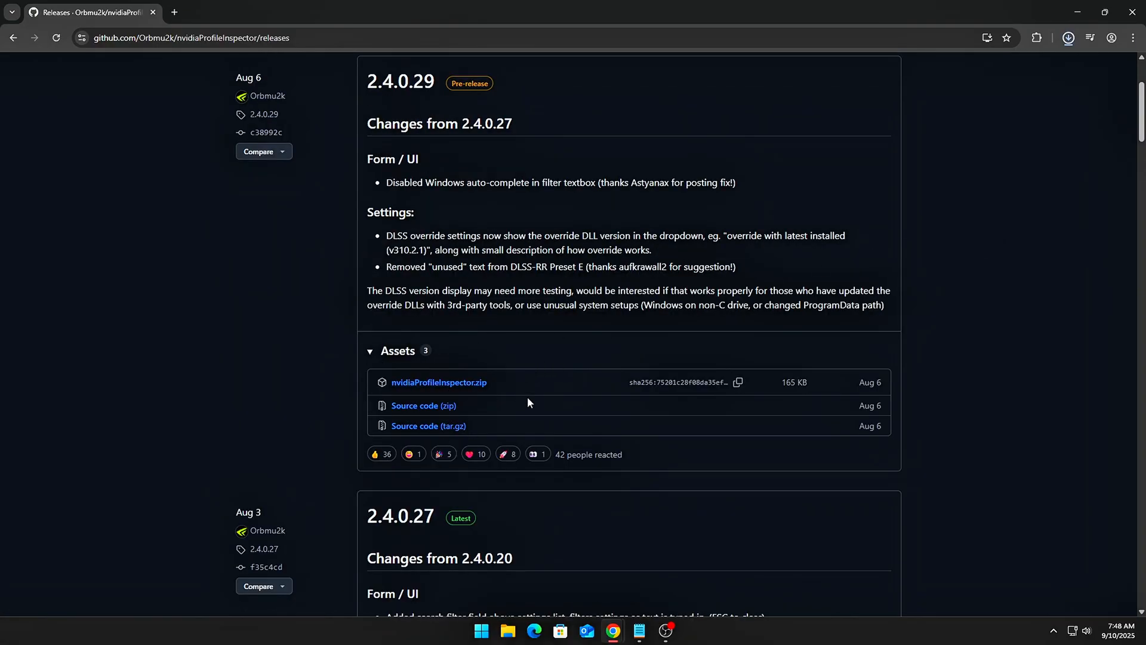
left_click(507, 631)
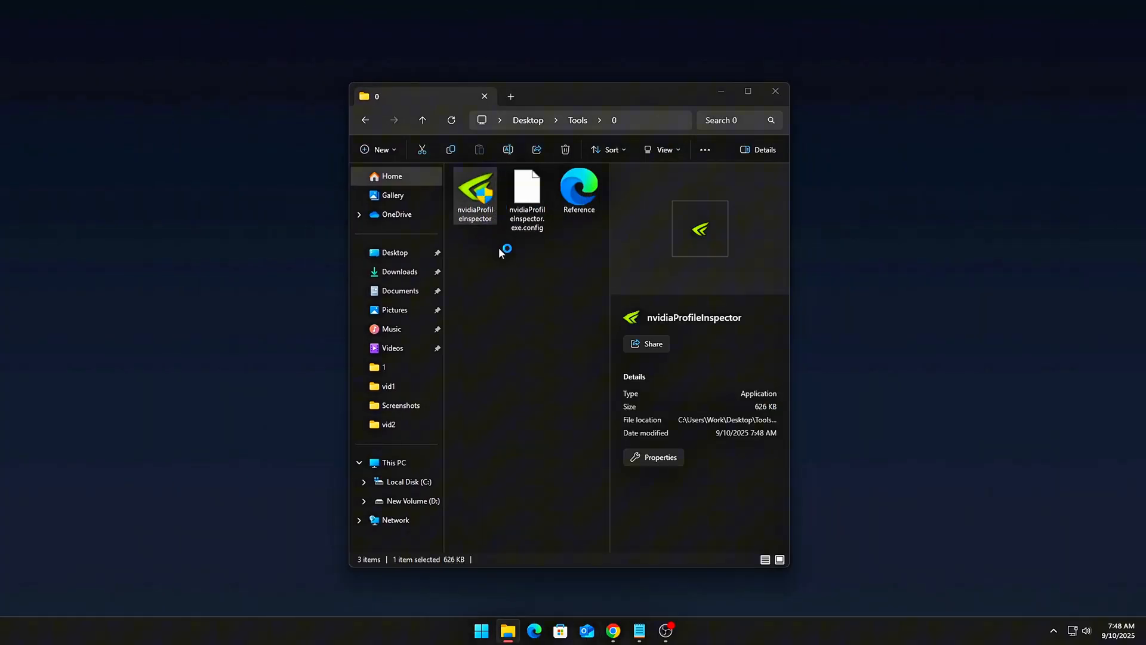
mouse_move(556, 439)
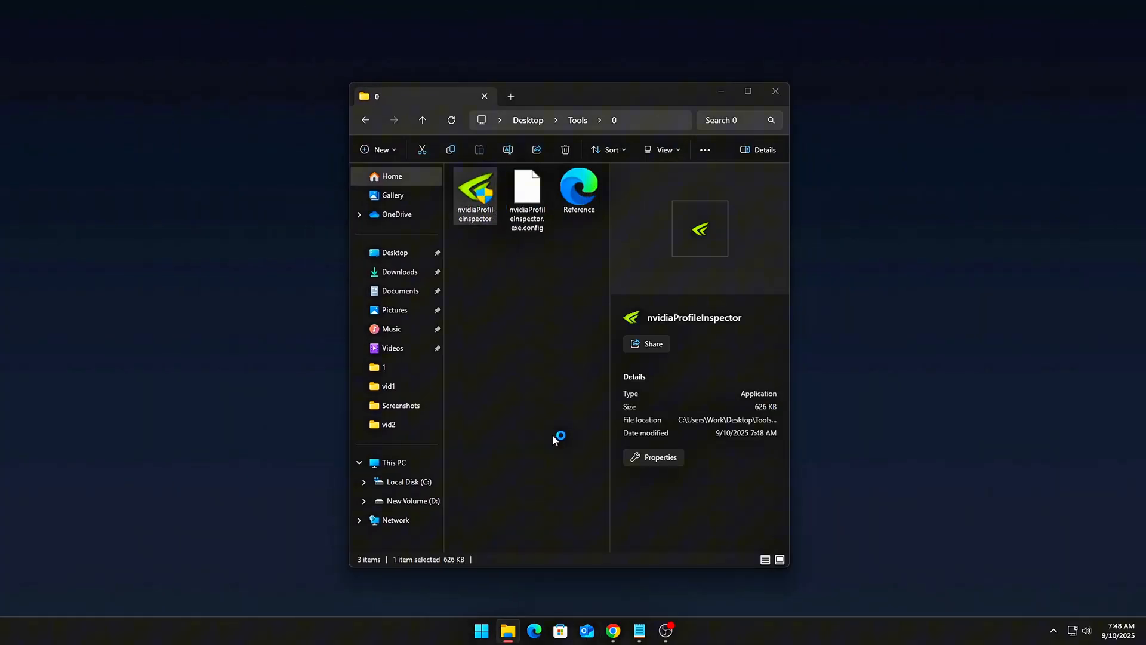
double_click(475, 190)
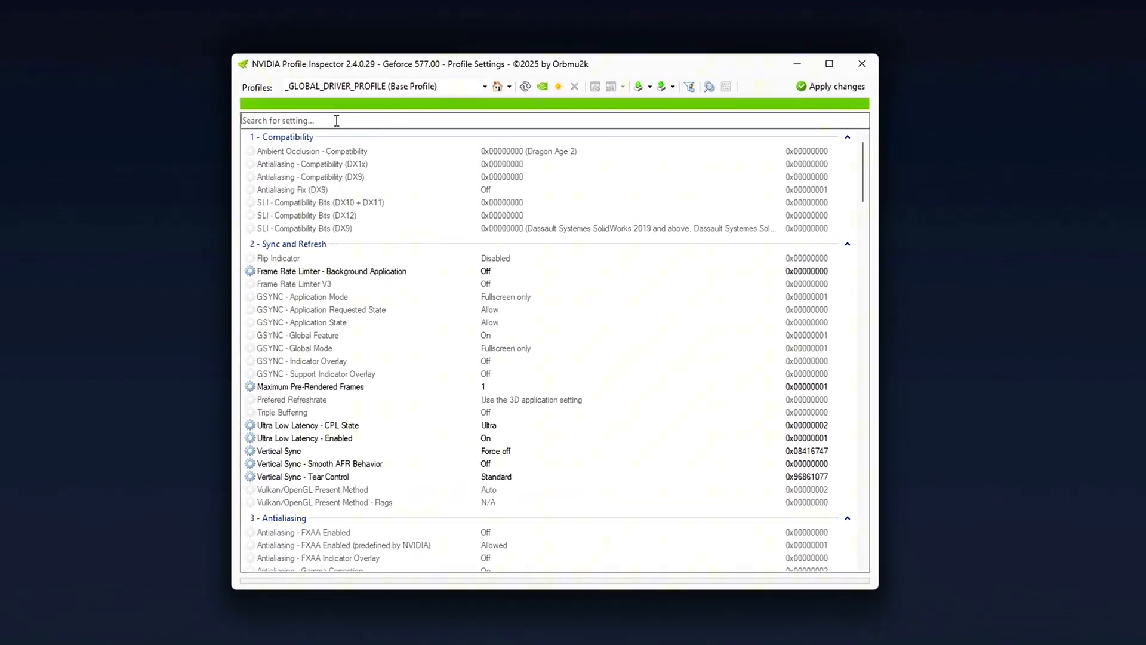
Filter for 'rbar' and set rBAR - Enable to Enabled (0x00000001).
type("rbar")
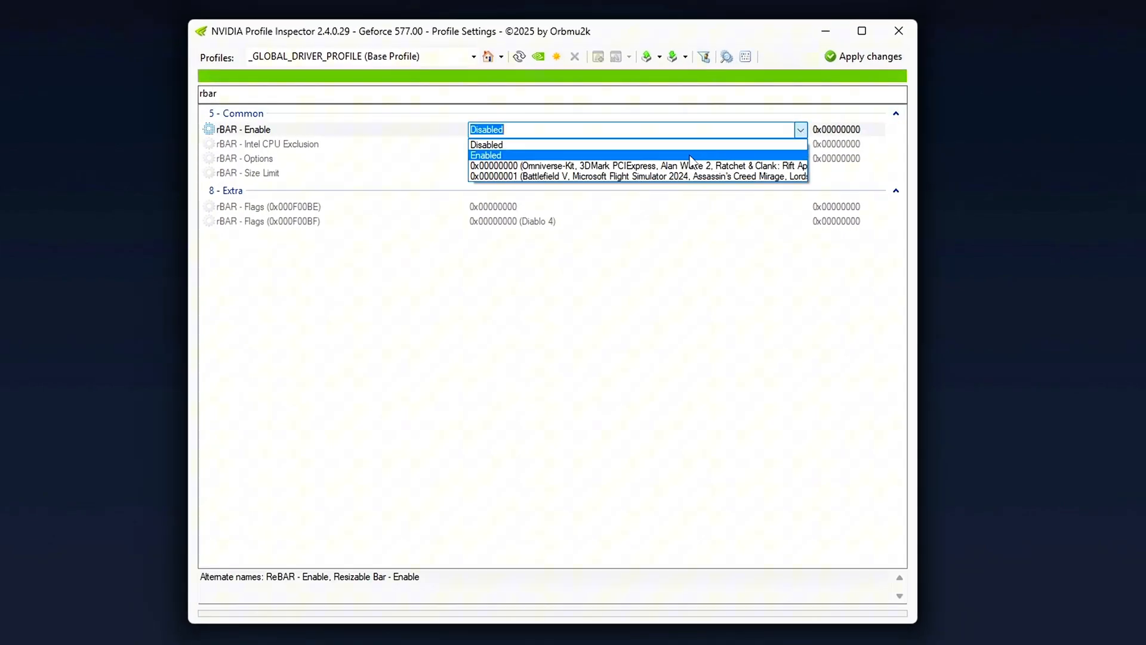
left_click(486, 154)
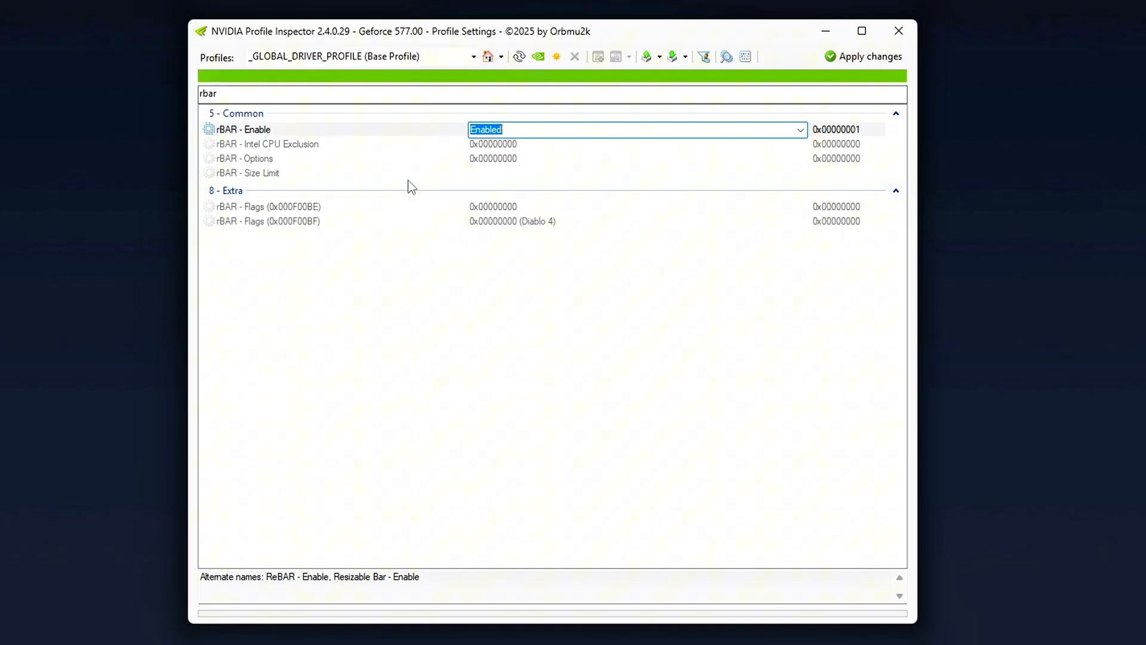
mouse_move(430, 191)
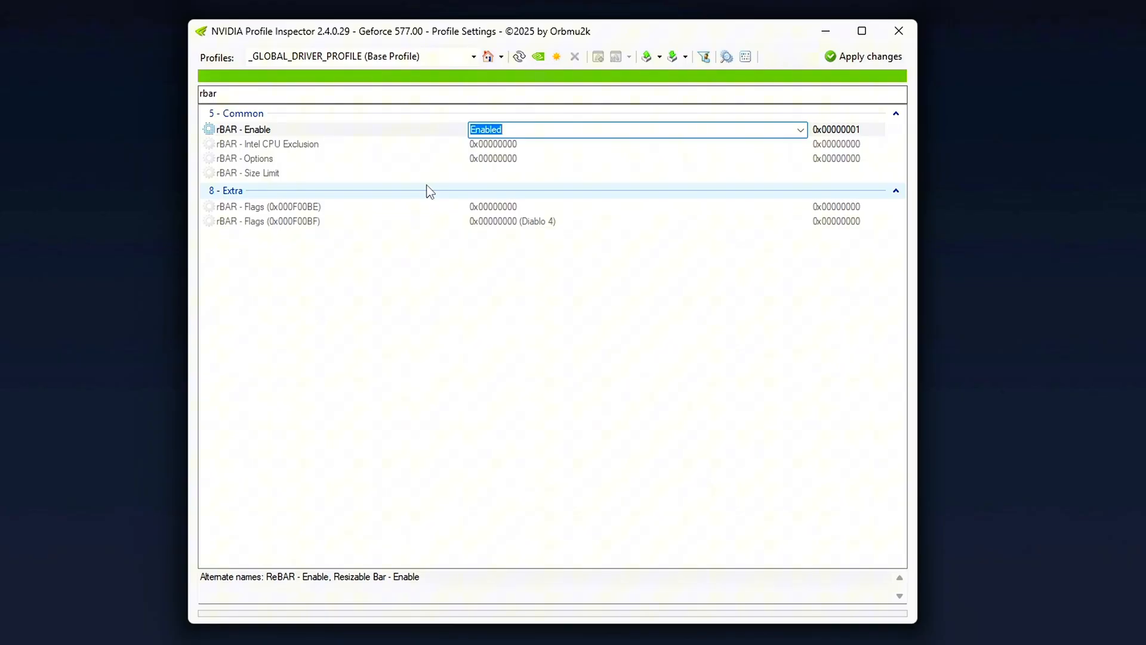
Select rBAR - Size Limit and list its available values.
left_click(261, 172)
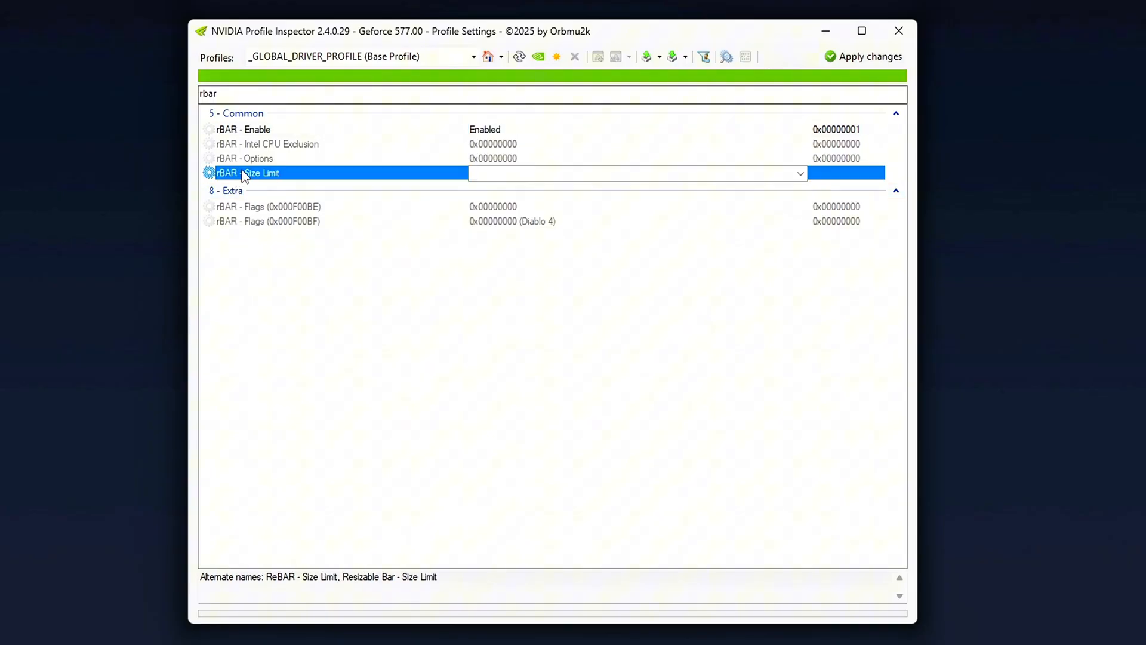
left_click(800, 173)
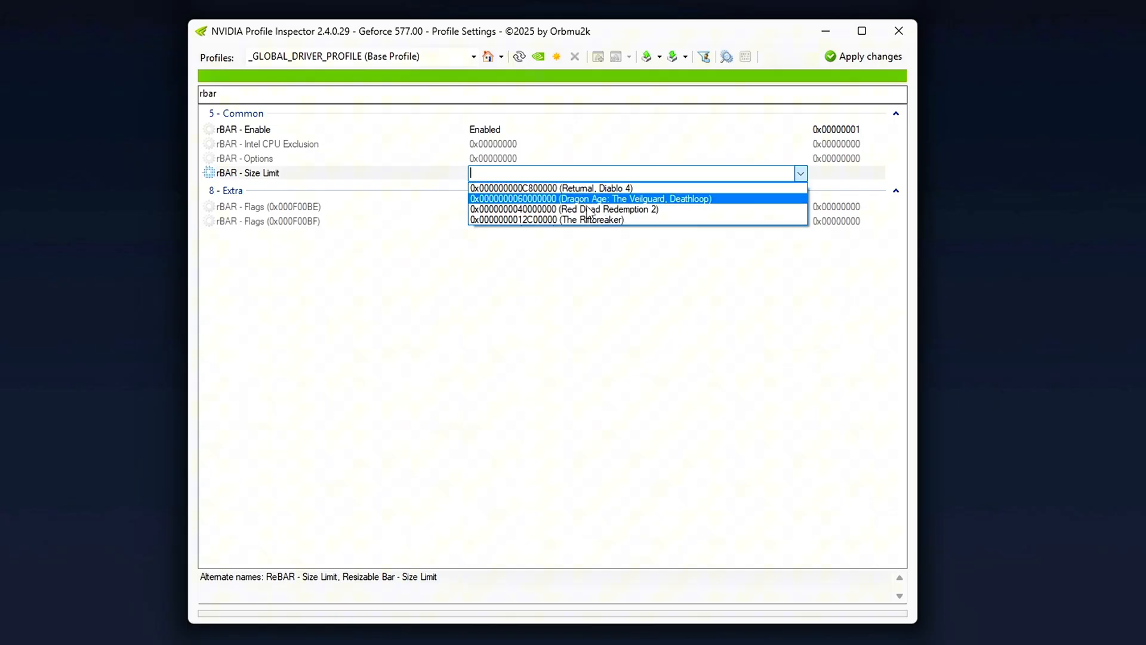
mouse_move(614, 206)
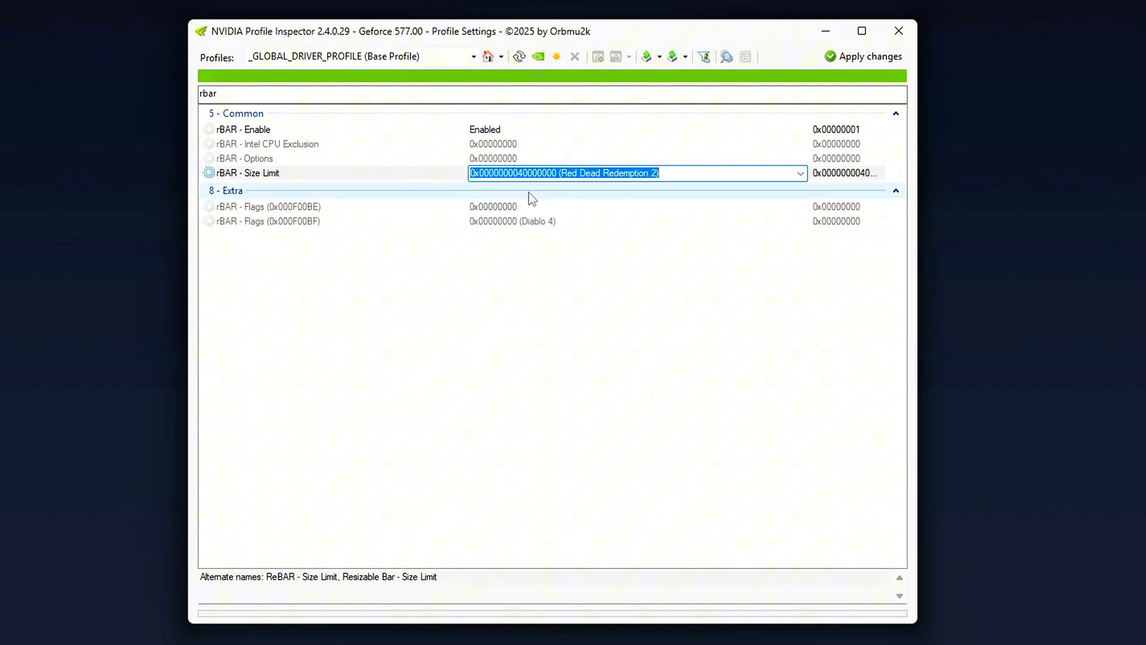
mouse_move(651, 416)
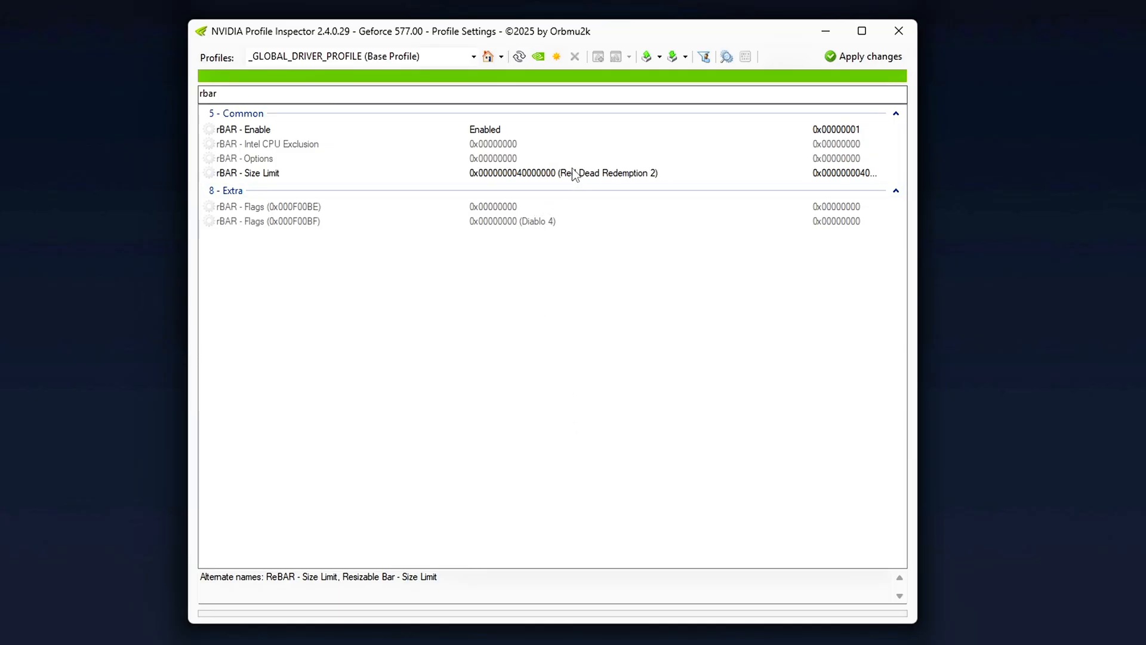
mouse_move(665, 40)
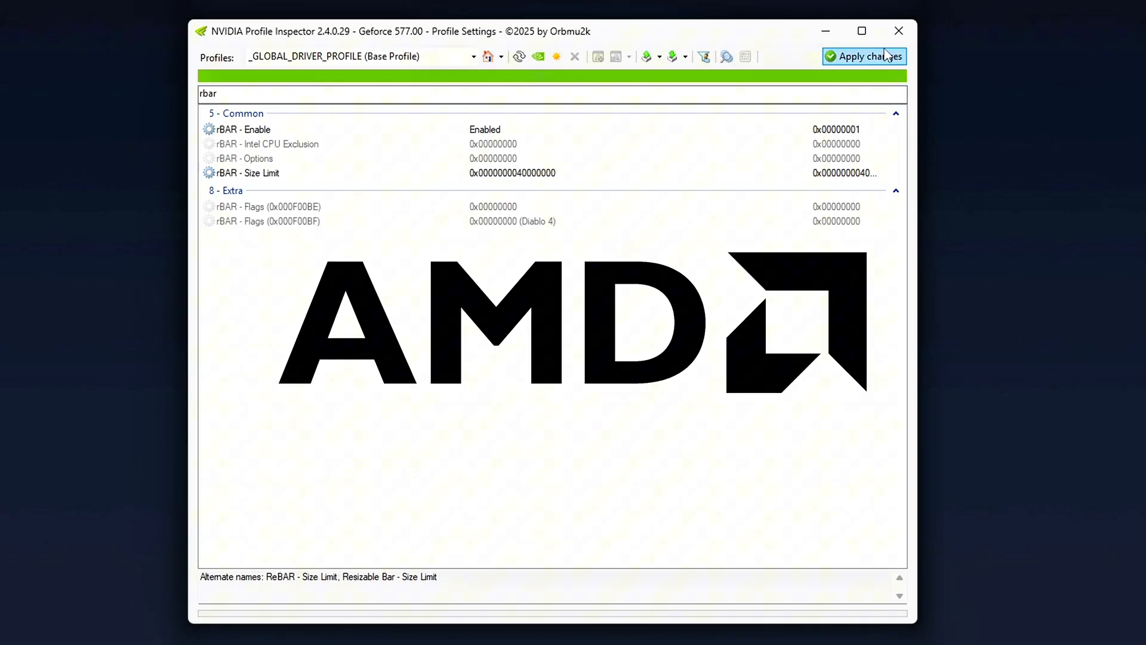
Apply the rBAR changes, then open the Call of Duty: Black Ops 6 profile and filter 'rba'.
left_click(864, 56)
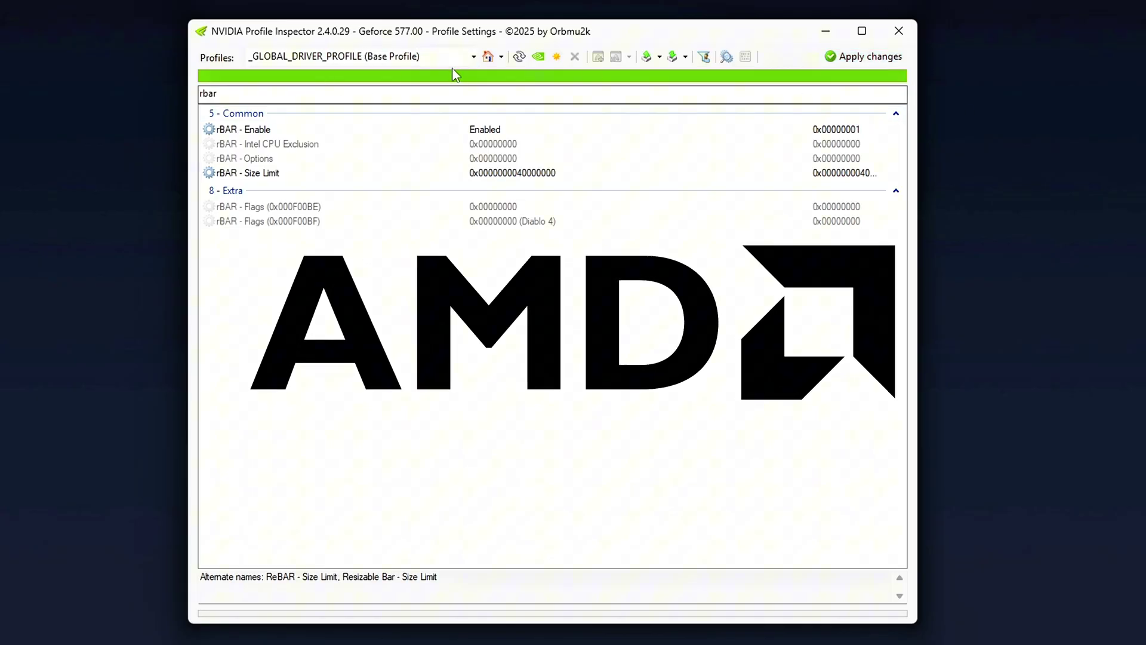
left_click(473, 56)
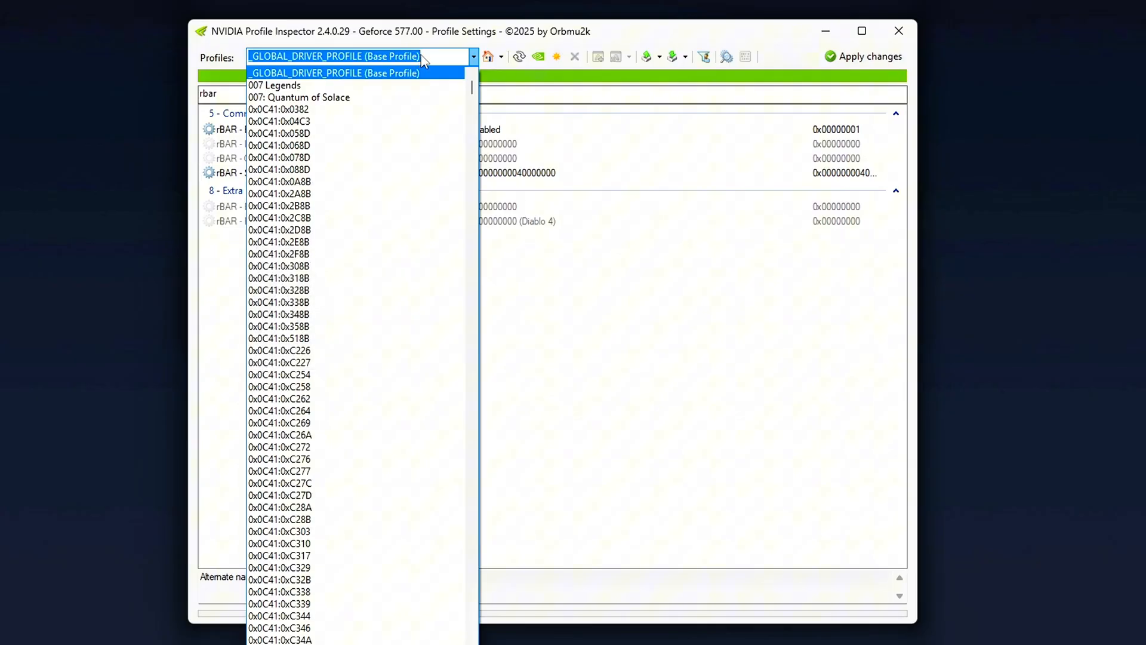
type("call o")
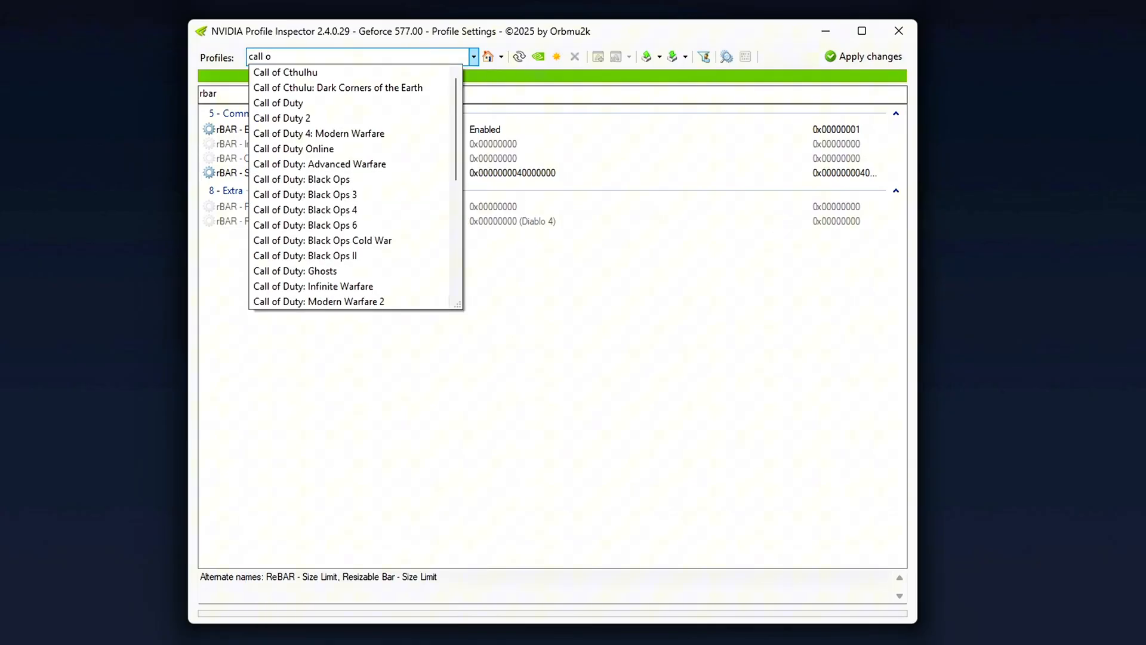
left_click(305, 225)
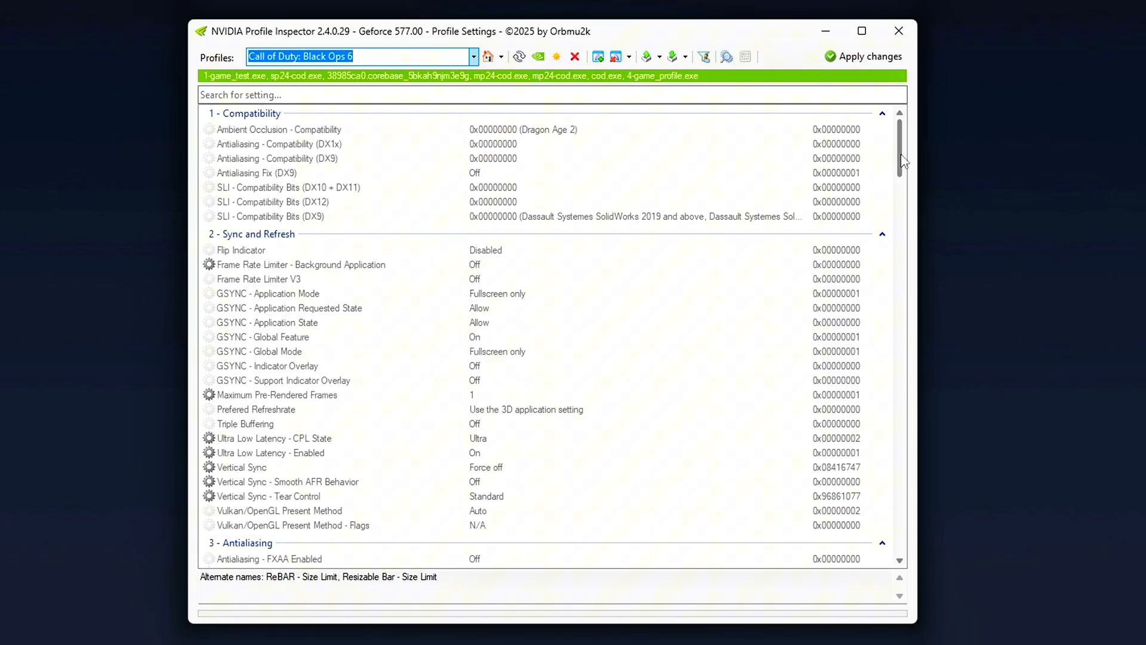
mouse_move(410, 86)
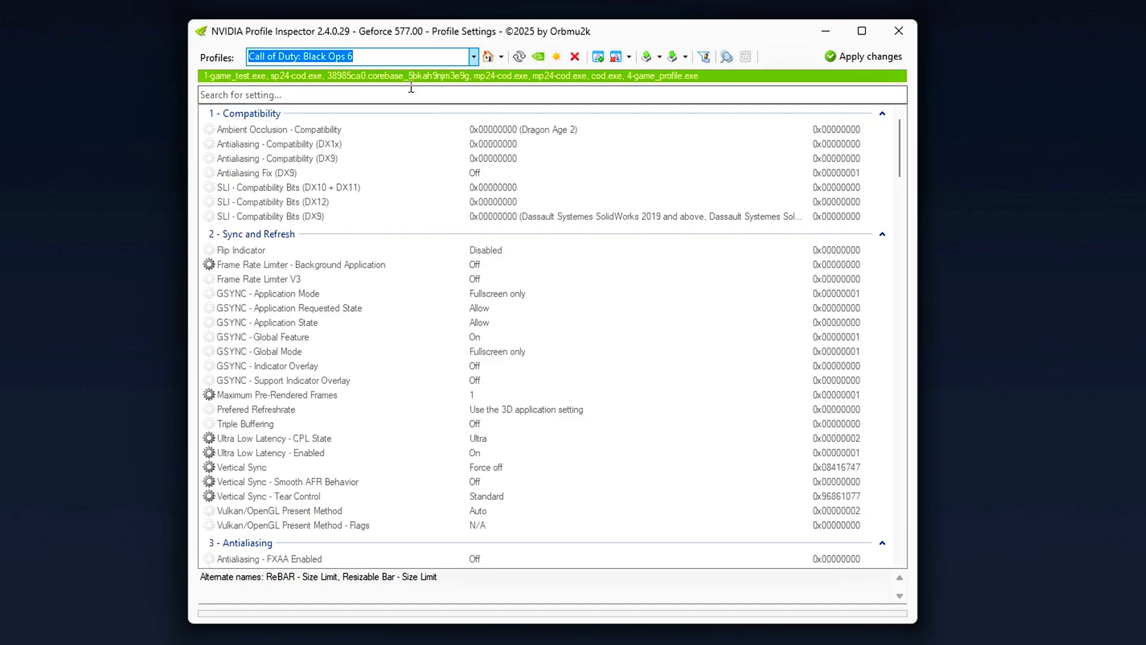
type("rba")
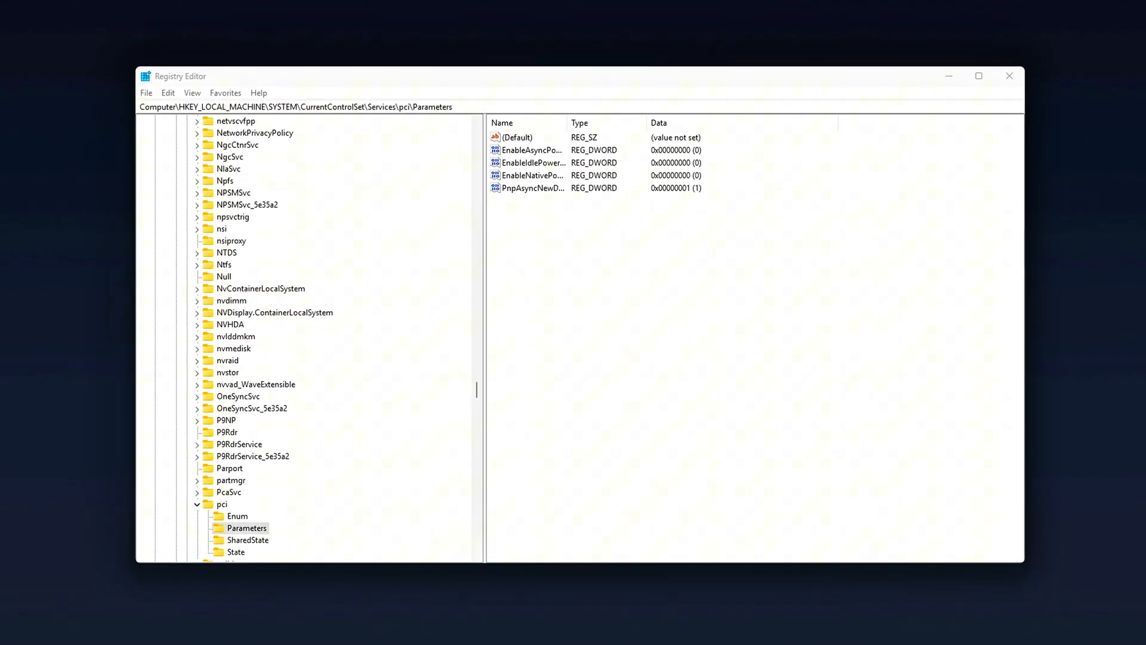
Add a new value under pci Parameters and enter 000 as EnableASPM's data.
right_click(658, 378)
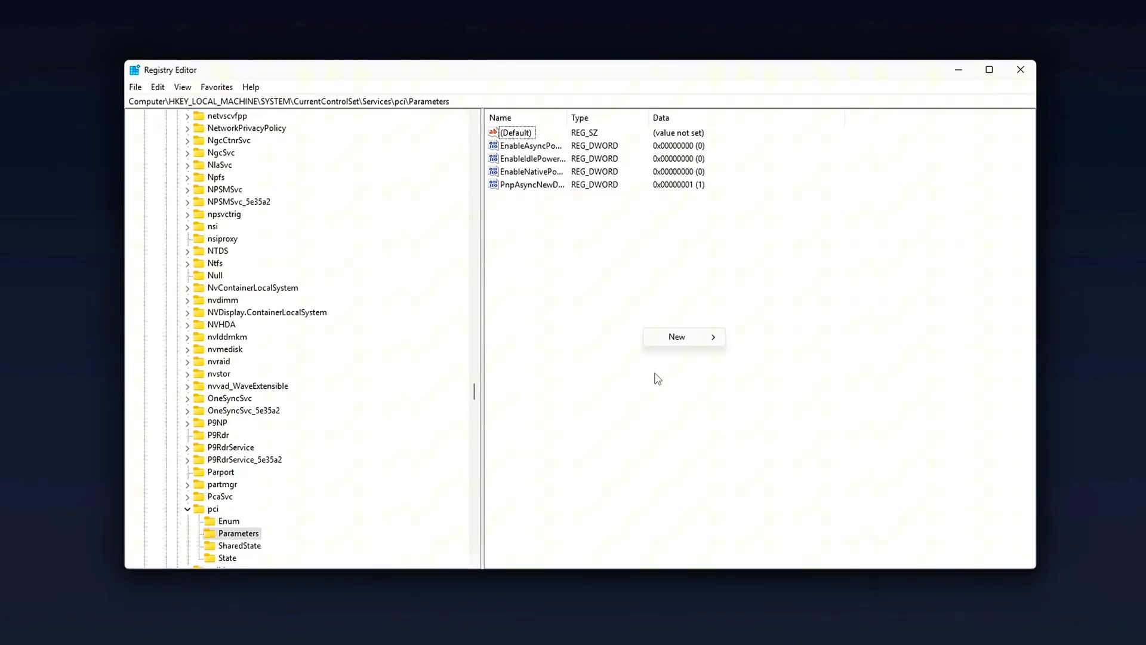
left_click(676, 336)
type("EnableASPM")
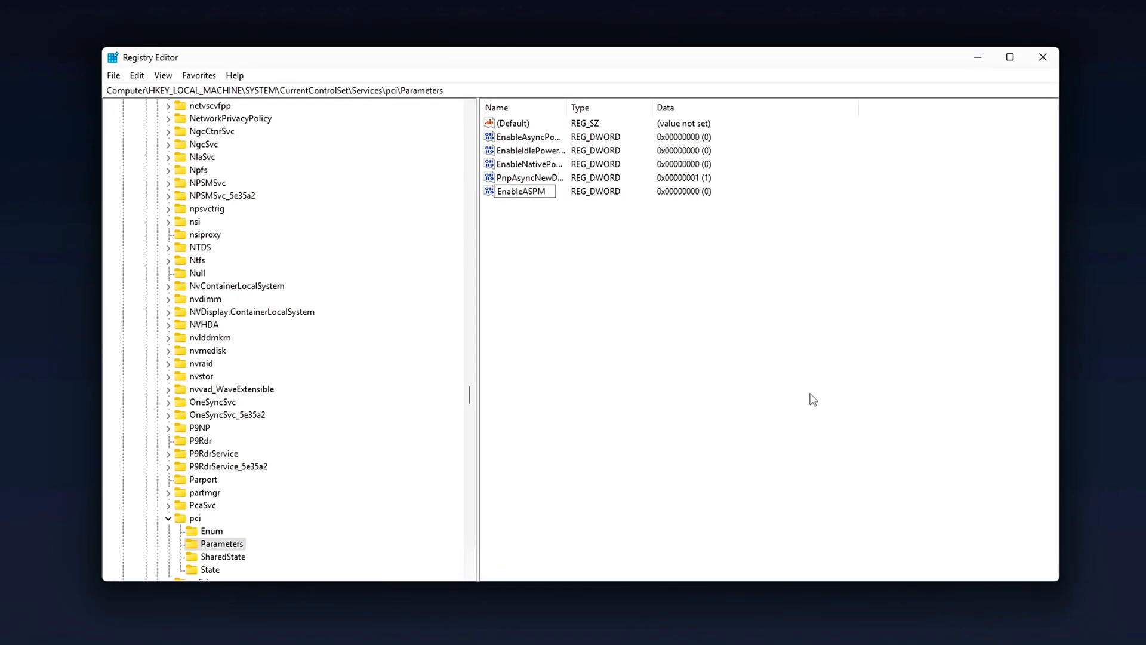
double_click(521, 191)
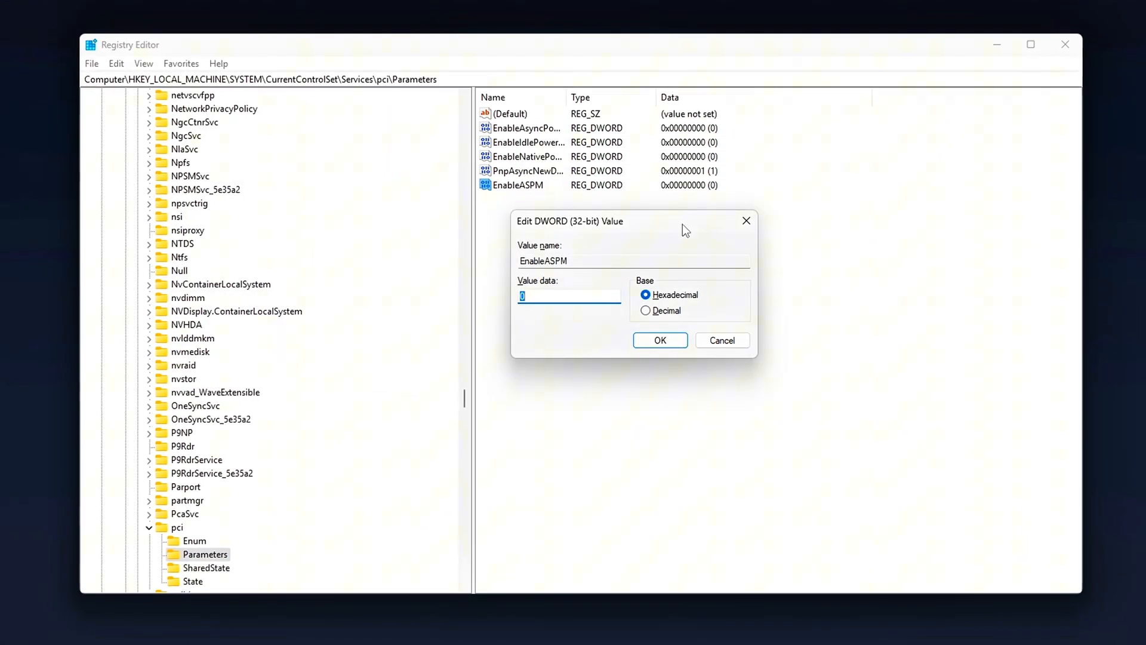
type("000")
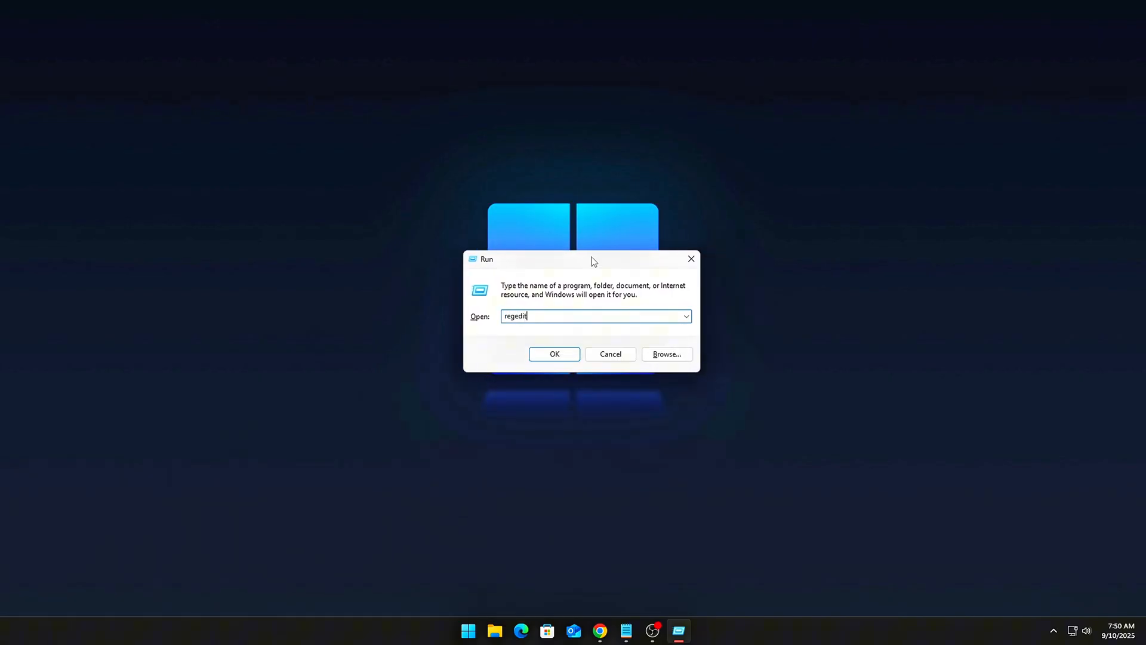
Reopen Registry Editor at pci\Parameters and create a DWORD named EnableASPM.
left_click(554, 354)
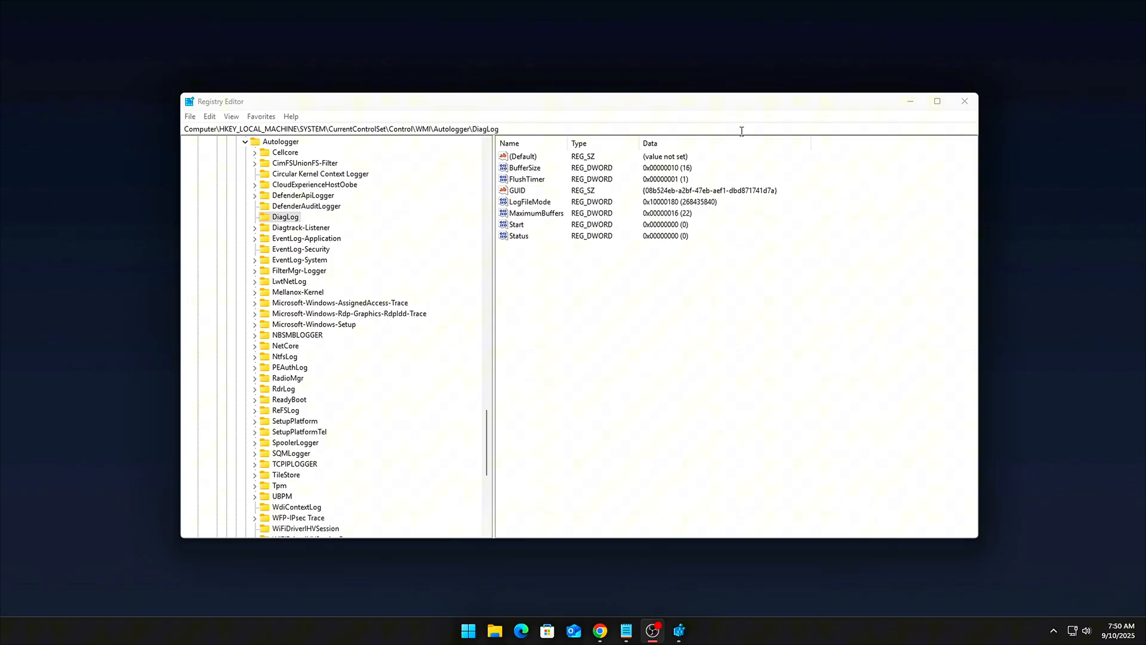
type("HKEY_LOCAL_MACHINE\\SYSTEM\\CurrentControlSet\\Services\\pci\\Parameters")
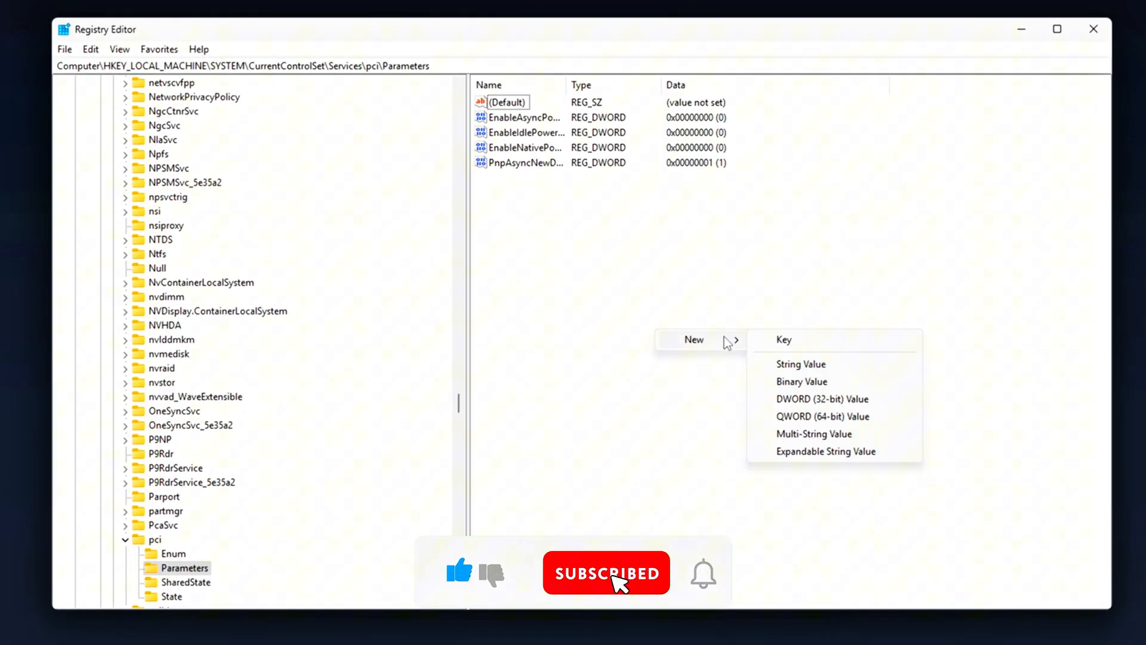
mouse_move(704, 572)
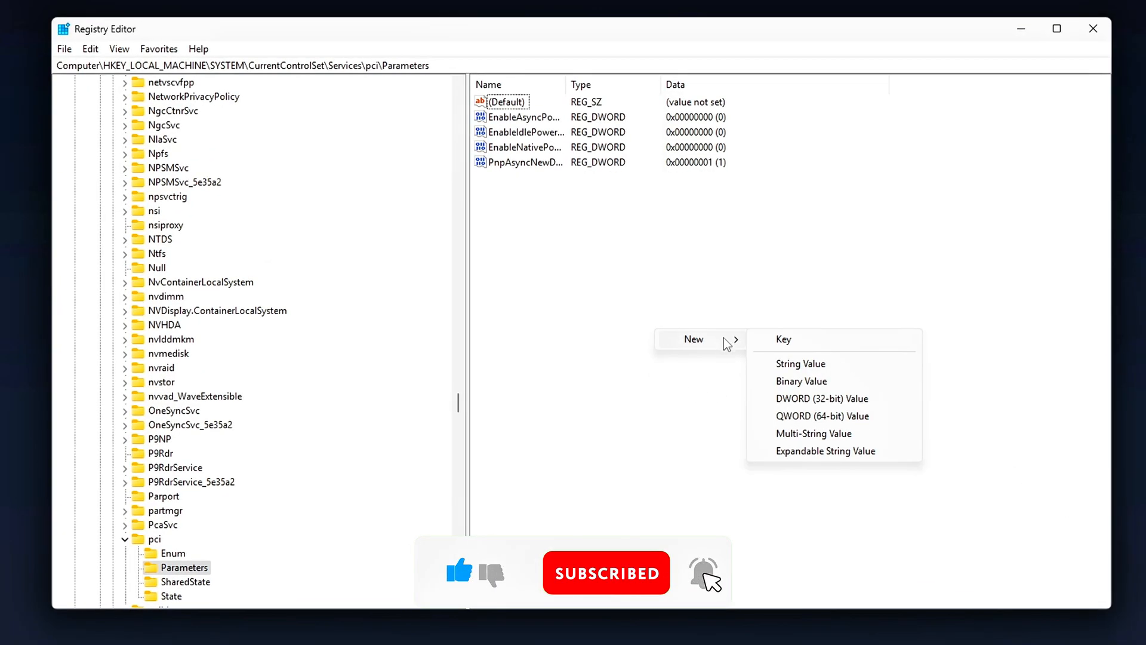
left_click(822, 399)
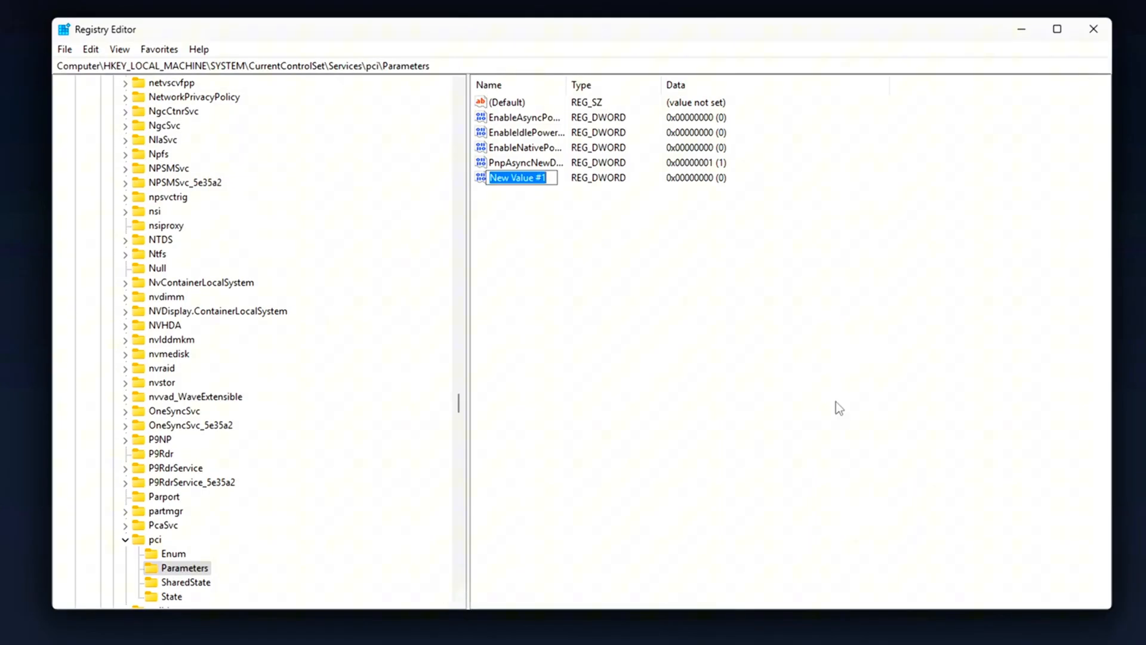
type("EnableASPM")
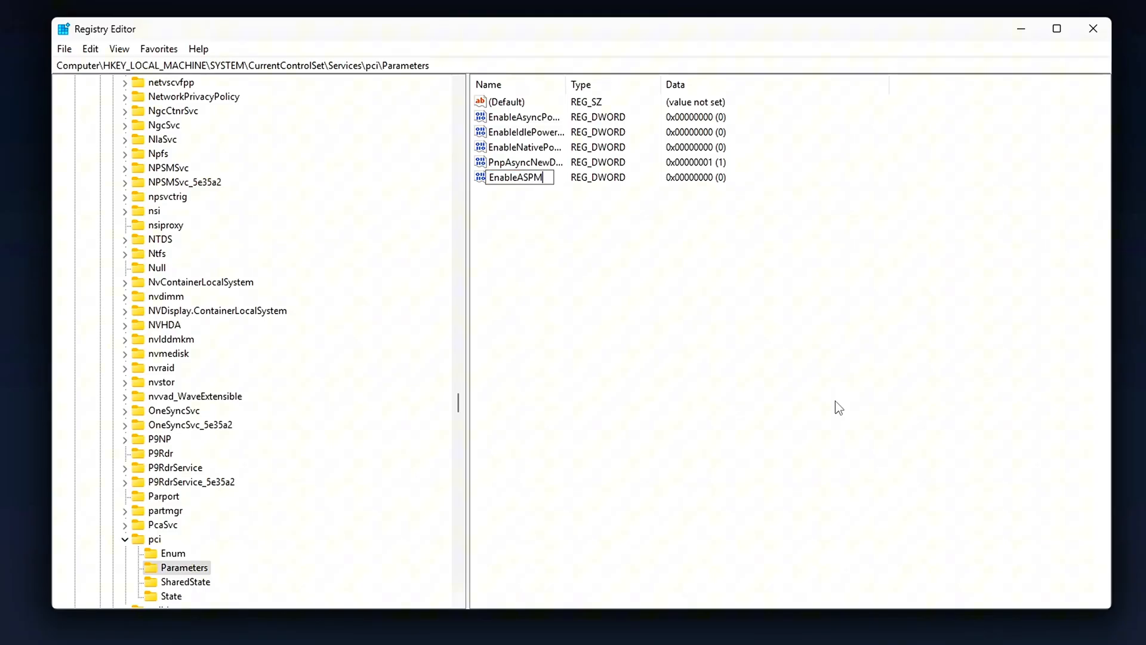
Set EnableASPM's data to 0 and close Registry Editor.
key("Return")
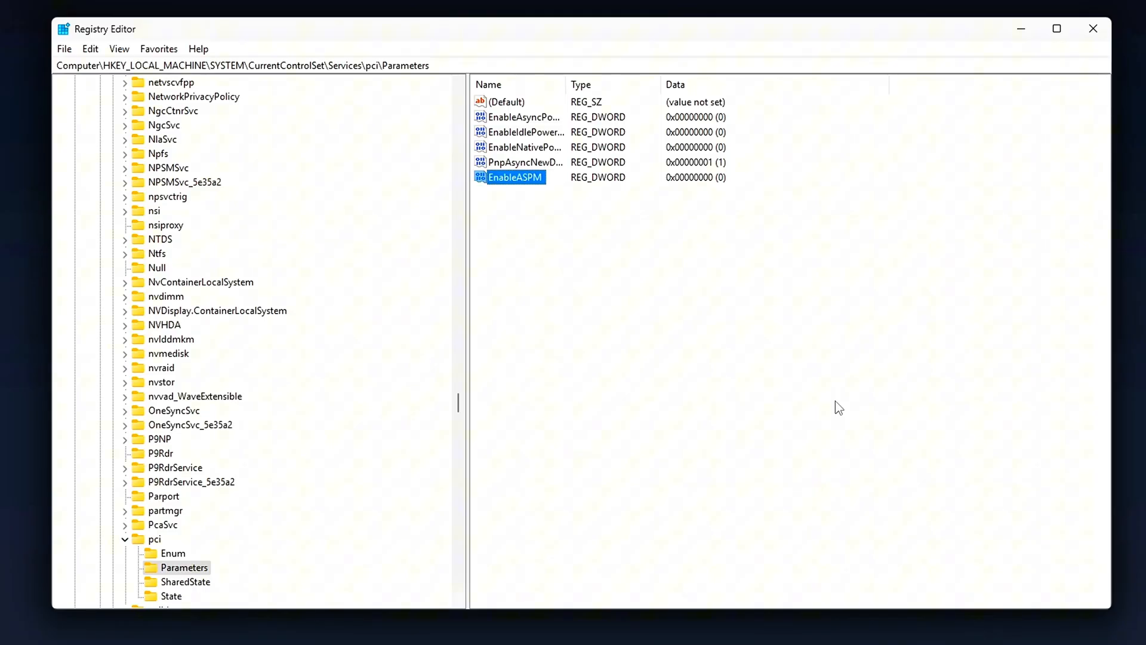
double_click(514, 177)
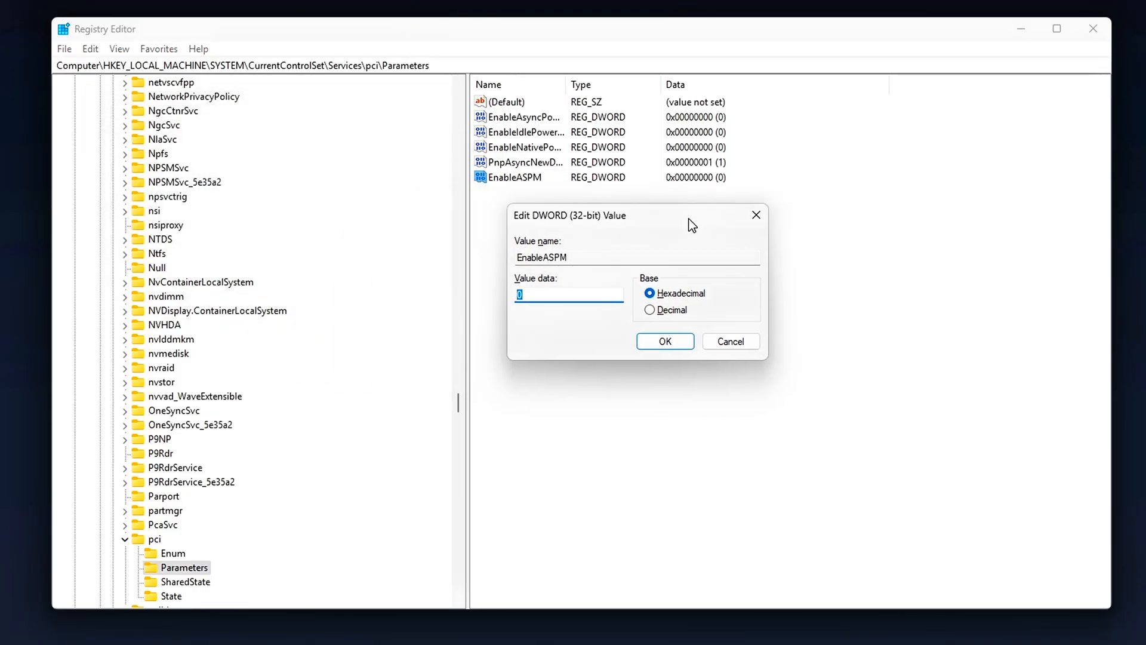
type("000")
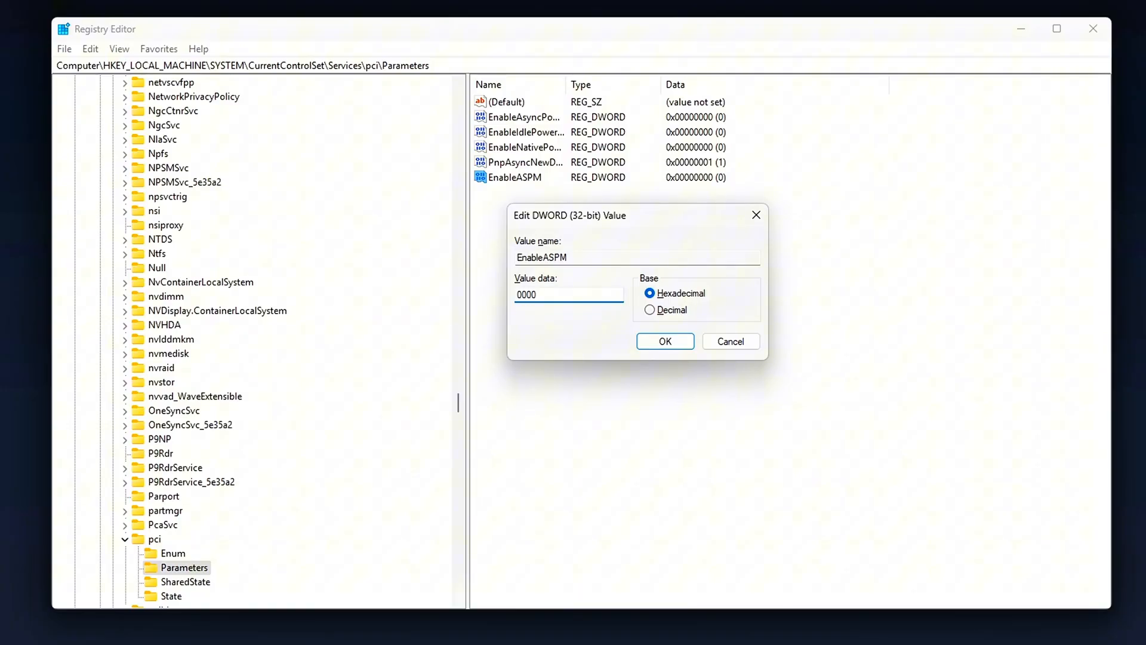
left_click(664, 341)
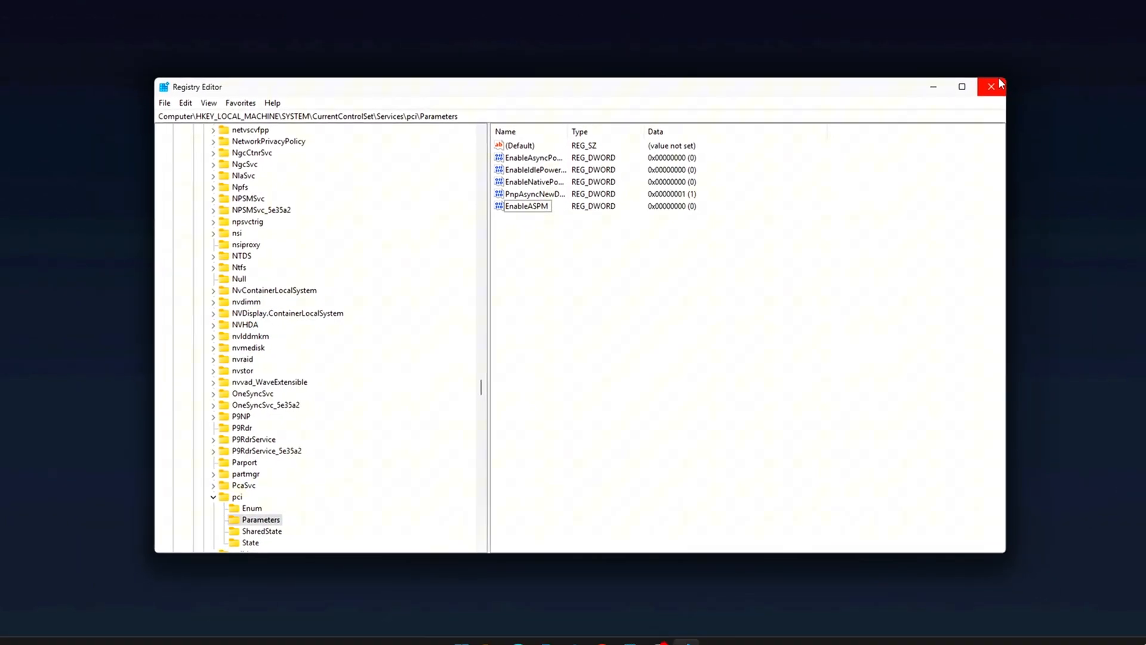
left_click(991, 86)
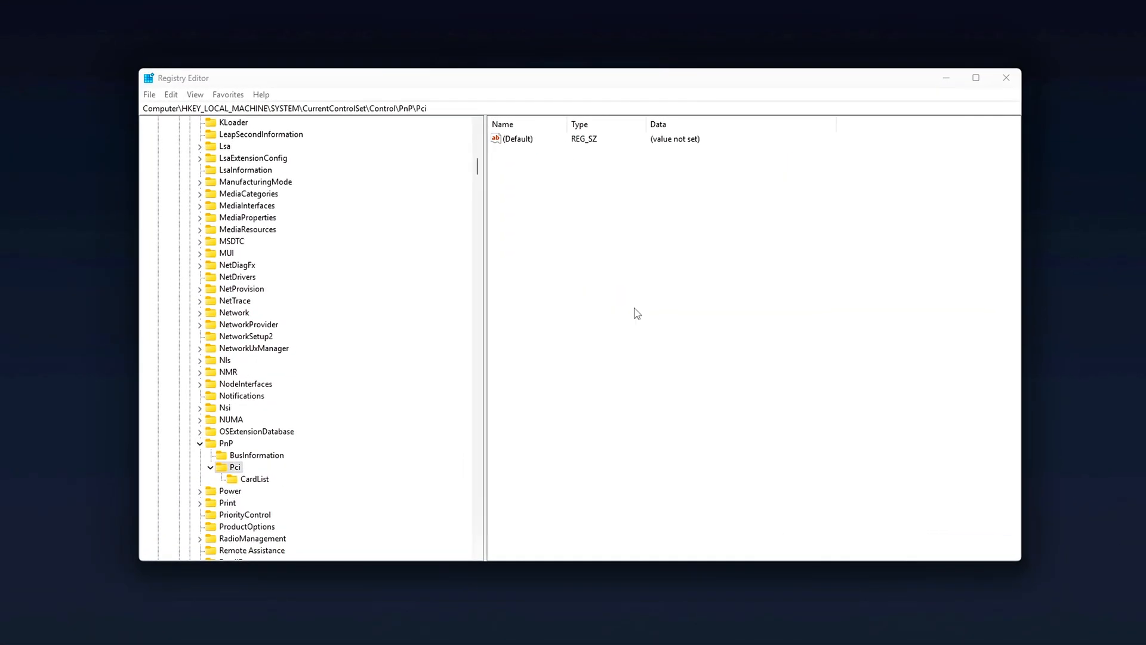
Reopen Registry Editor and navigate back to the Control\PnP\Pci key.
right_click(636, 307)
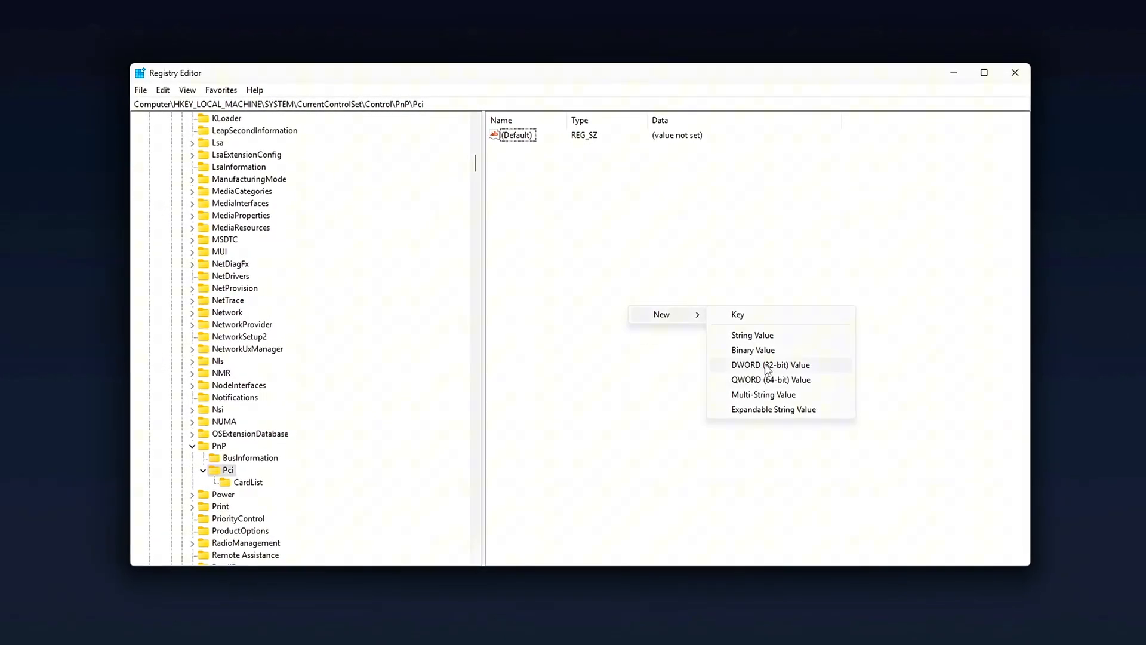
left_click(770, 364)
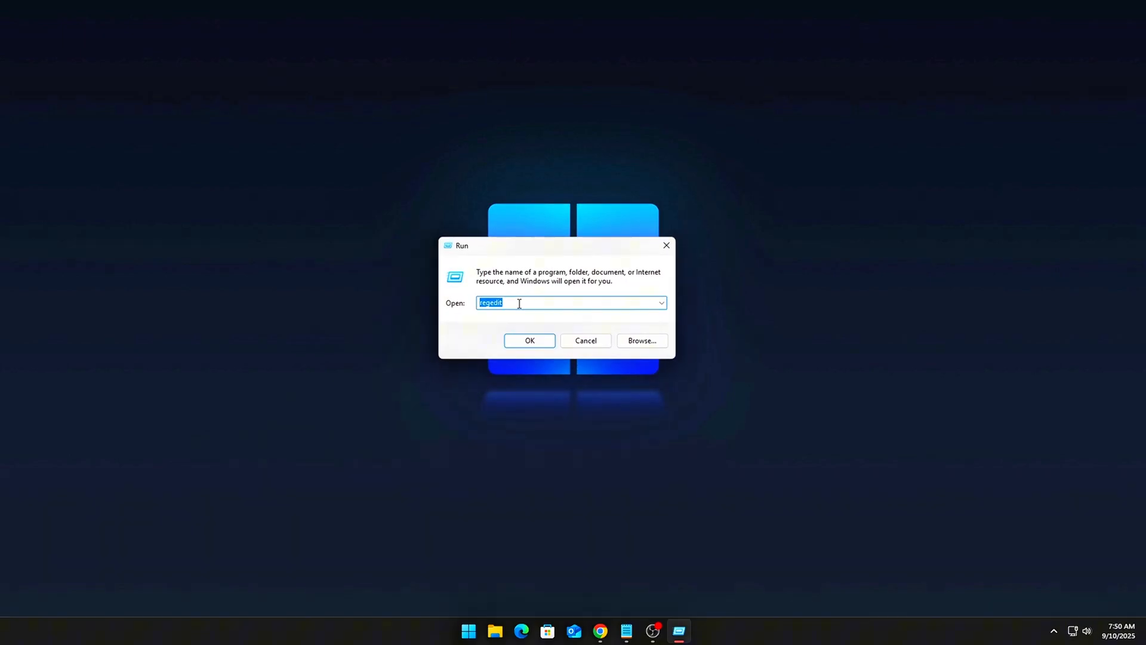
left_click(529, 341)
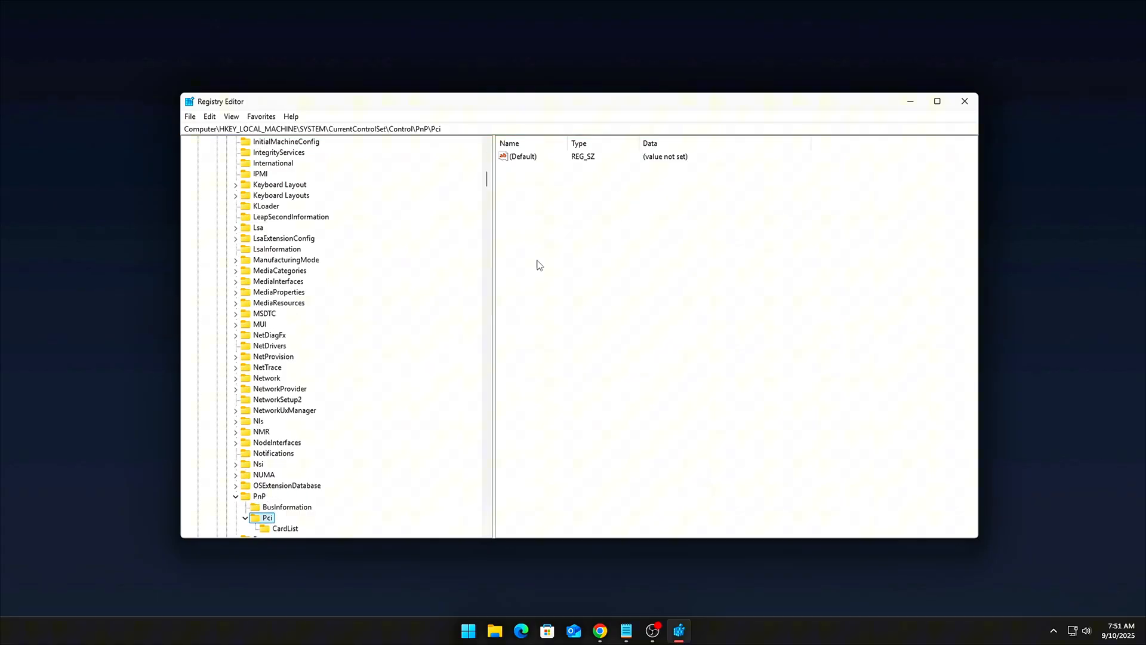
left_click(284, 528)
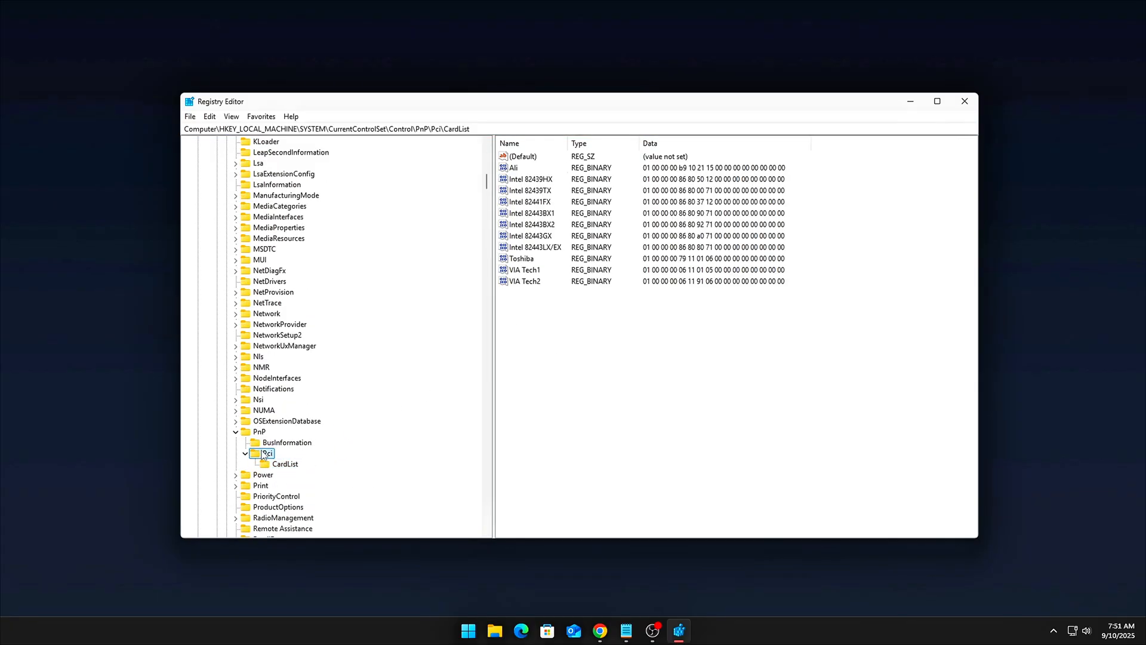
left_click(267, 453)
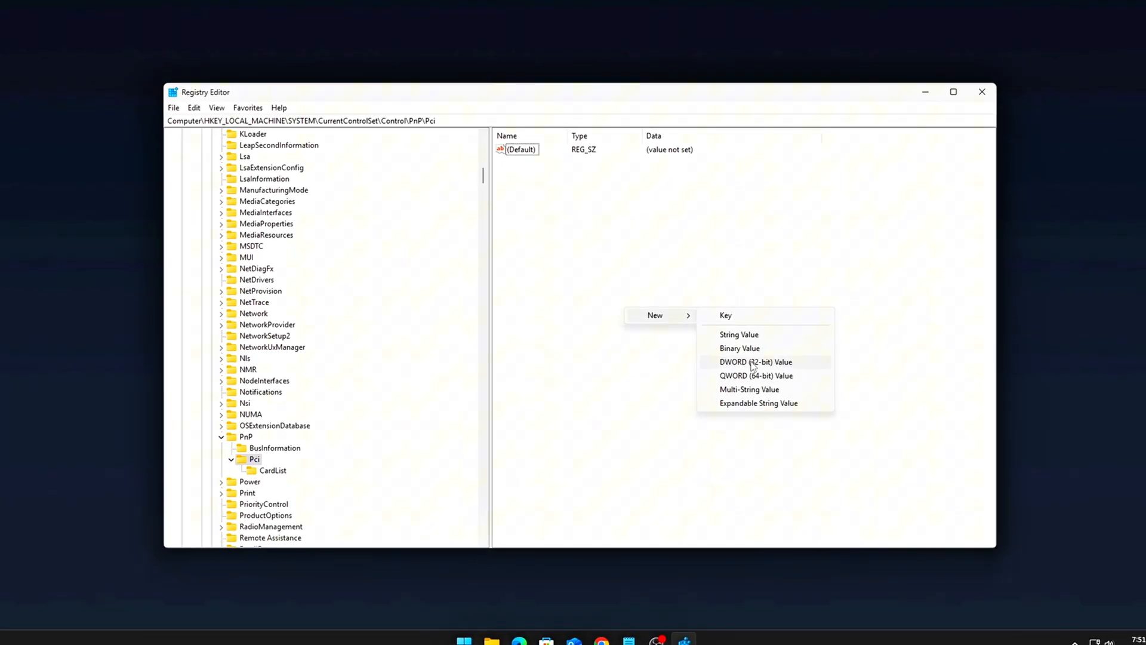
Create an InterruptSteeringDisabled DWORD under Pci with data 1.
left_click(756, 362)
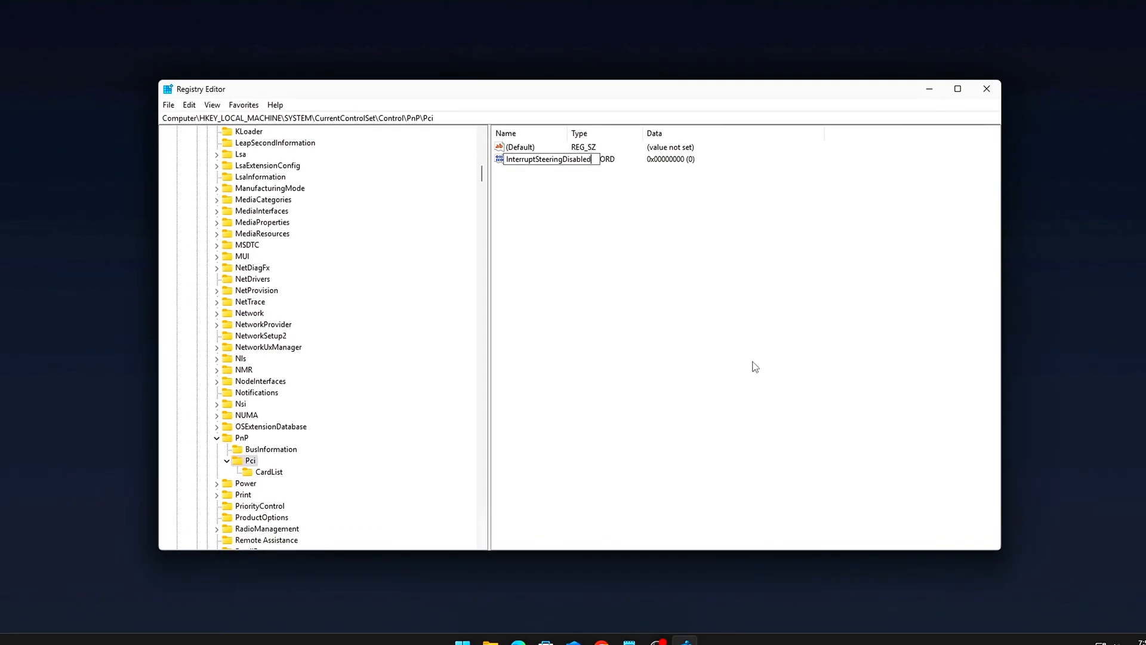
double_click(548, 159)
type("1")
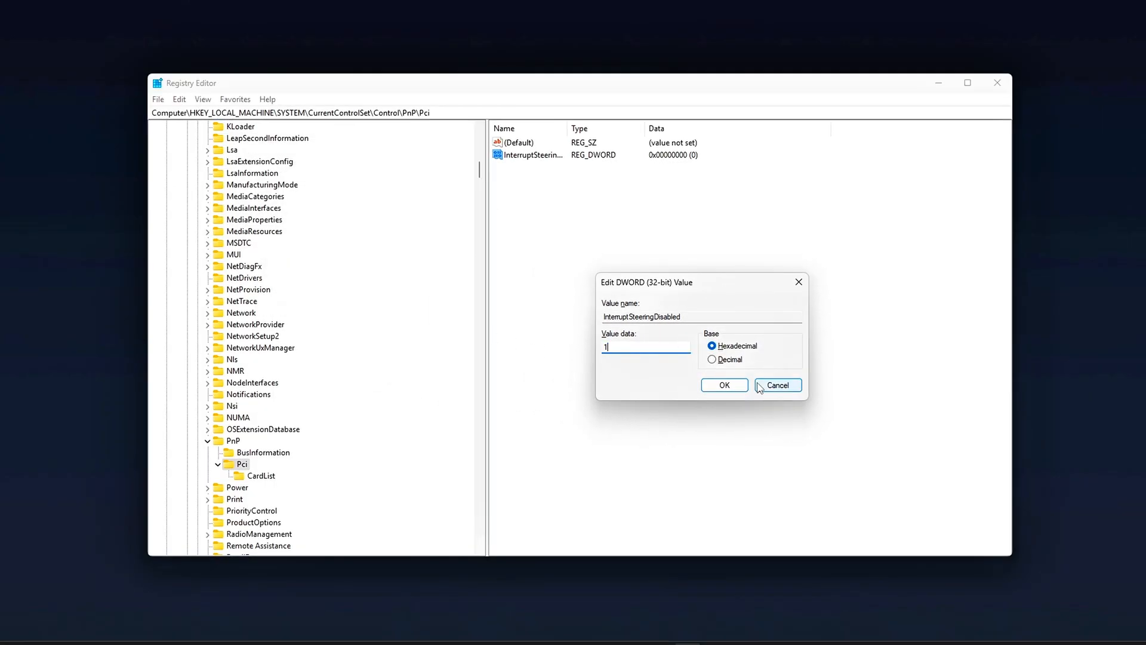
left_click(724, 385)
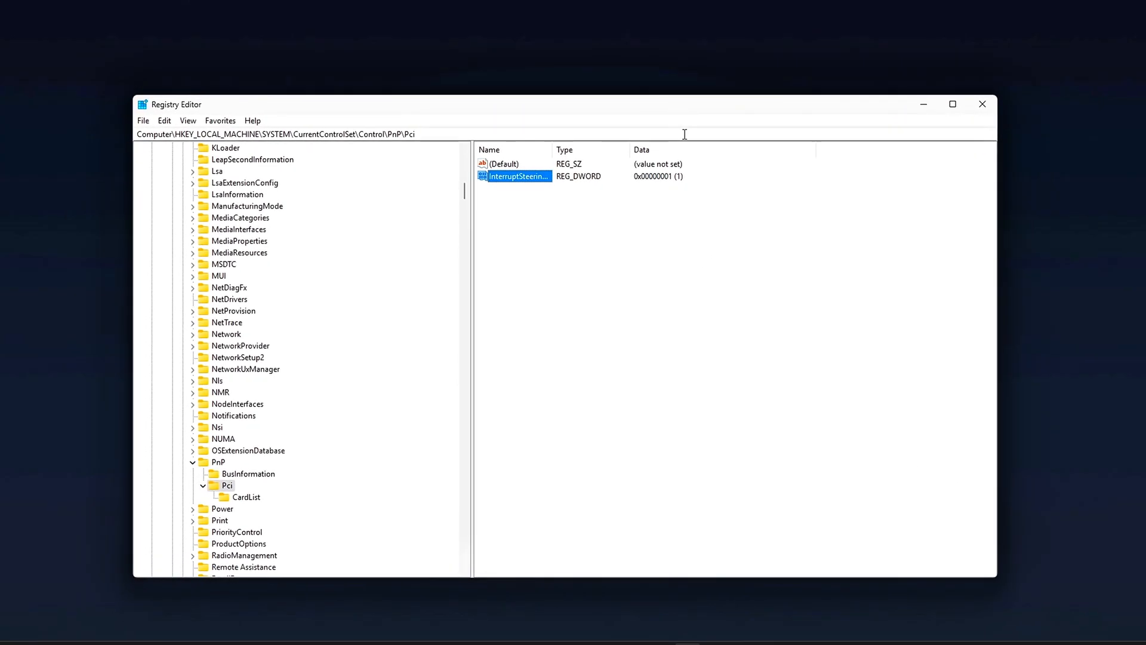
left_click(292, 133)
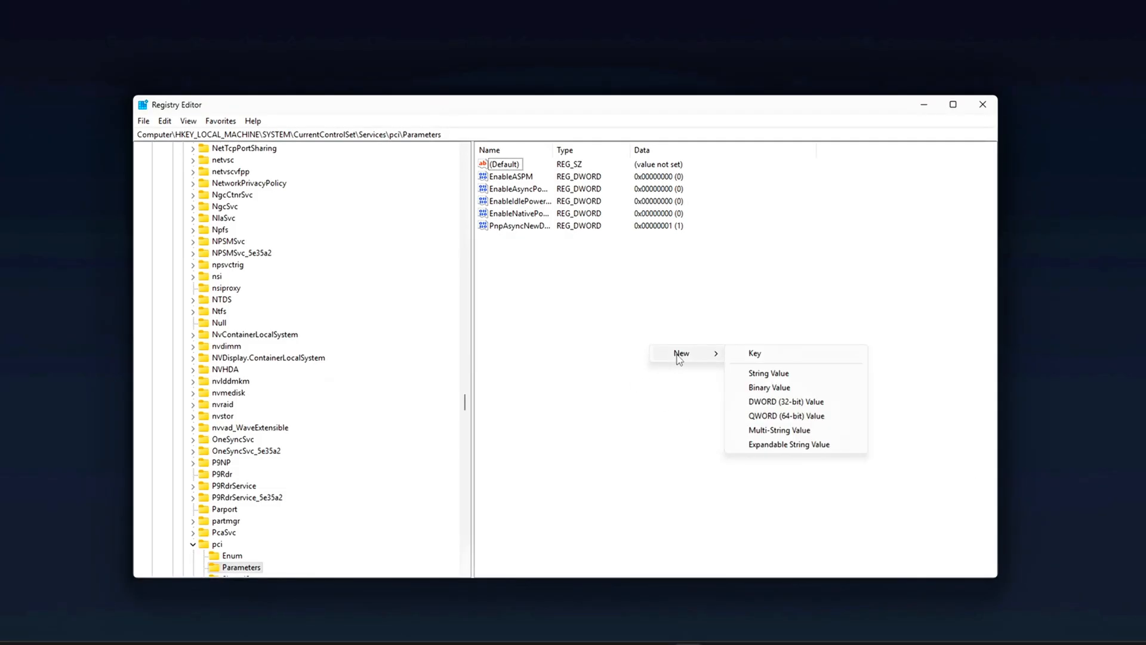
Add MaximumPayloadSize with hex data 512 under Services\pci\Parameters, then close Registry Editor.
left_click(786, 401)
type("MaximumPayloadSize")
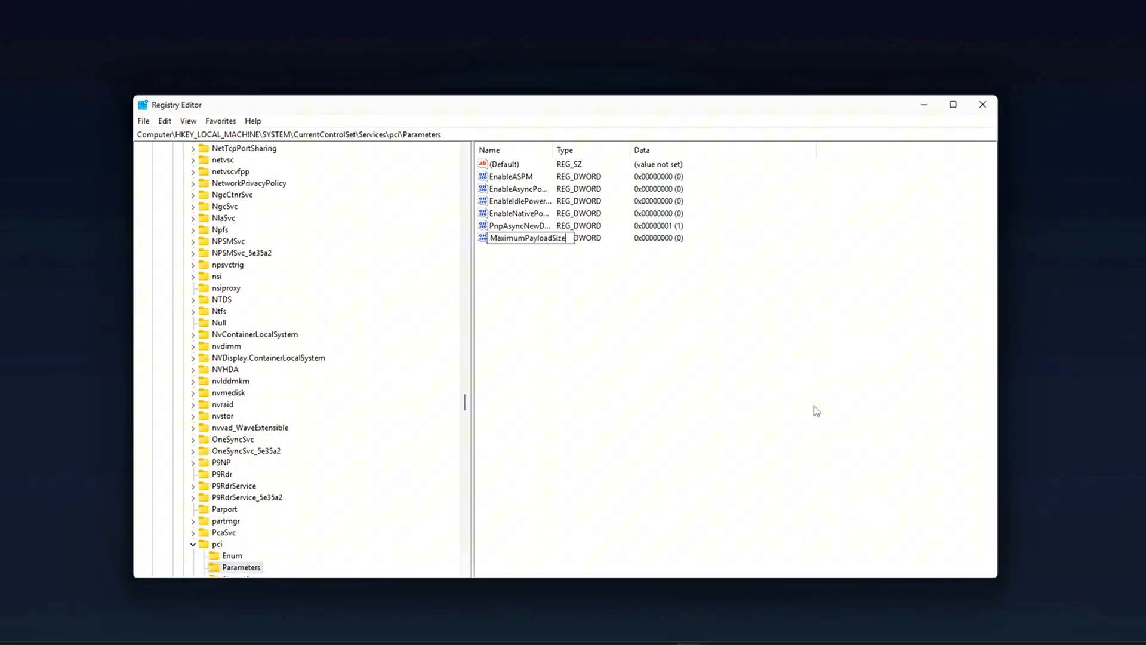
double_click(527, 238)
type("512")
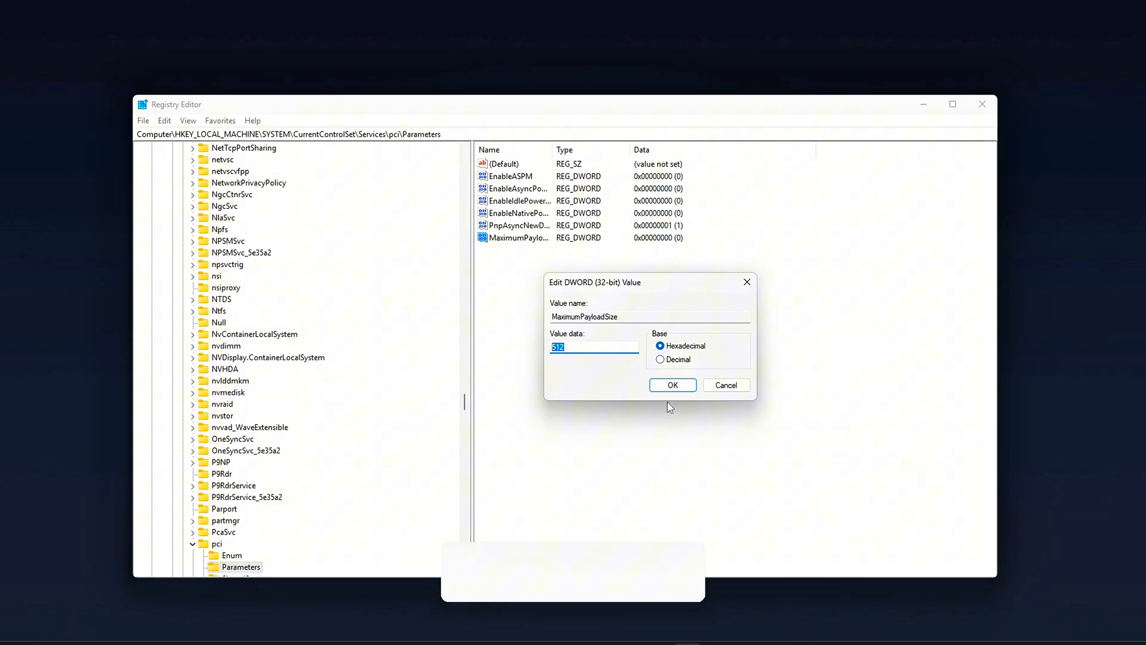
left_click(671, 384)
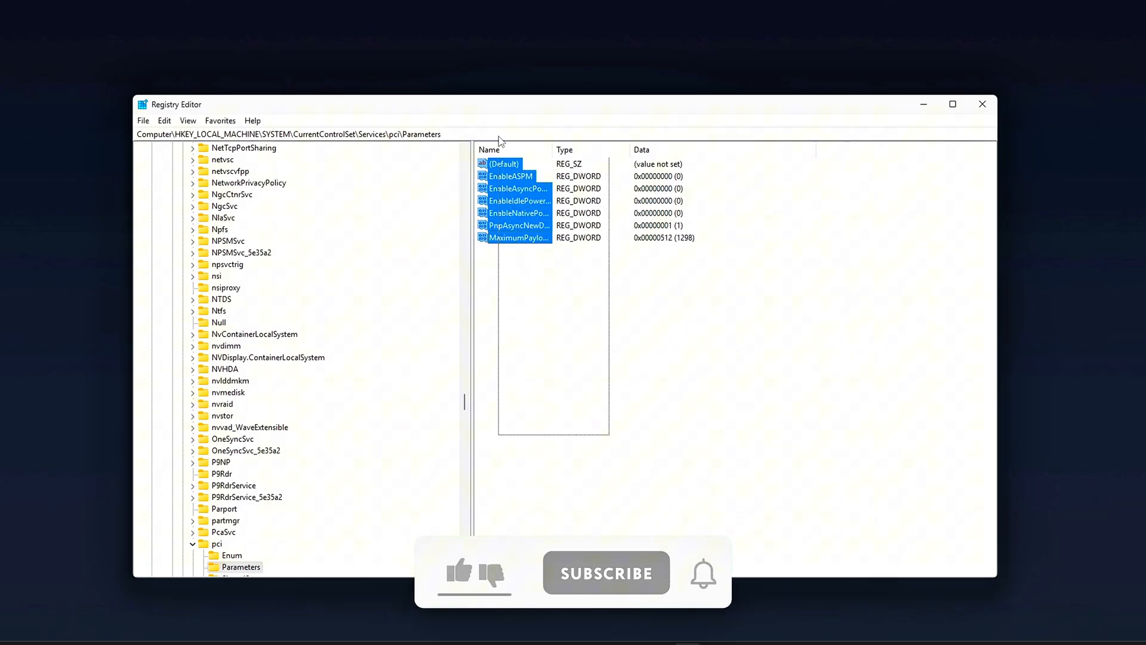
left_click(576, 397)
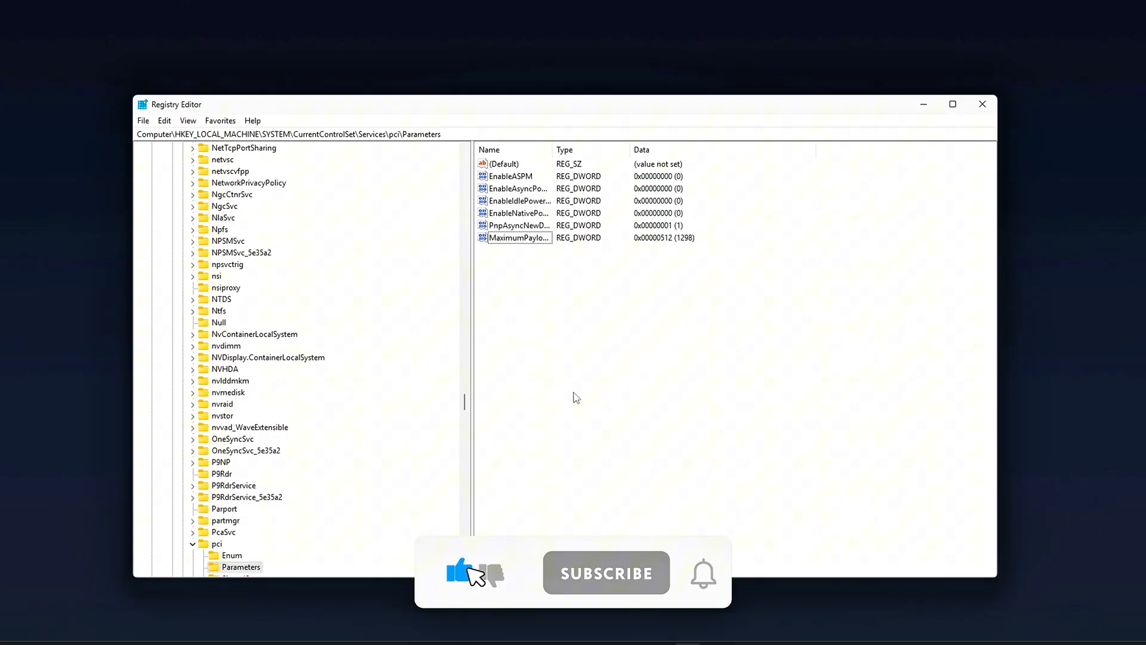
left_click(605, 573)
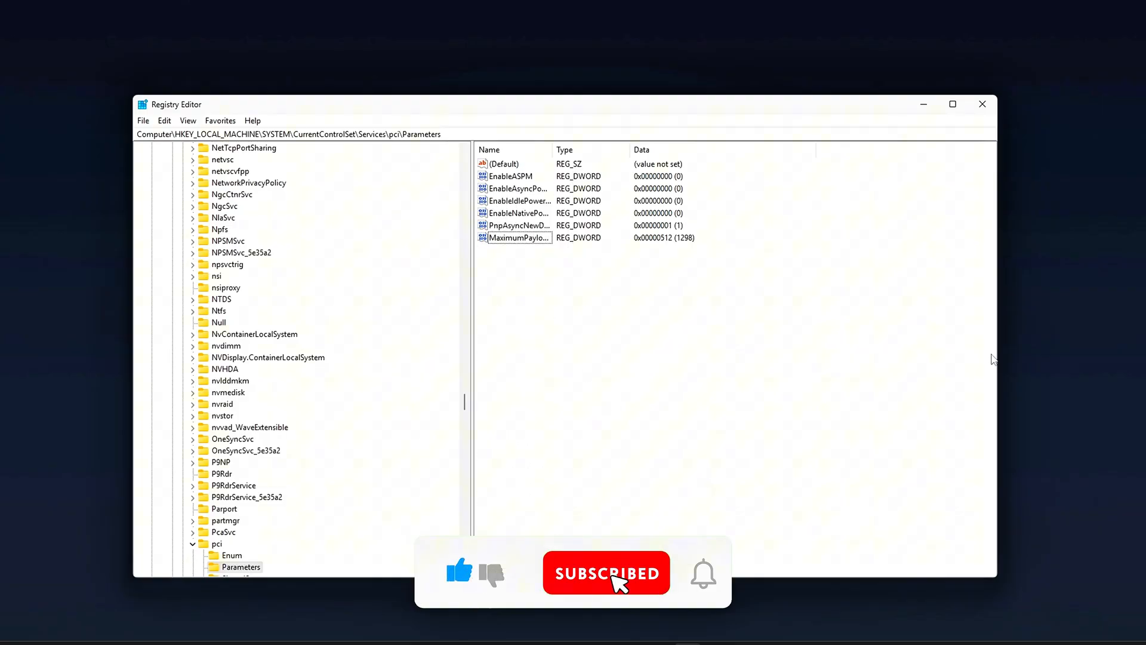
mouse_move(983, 104)
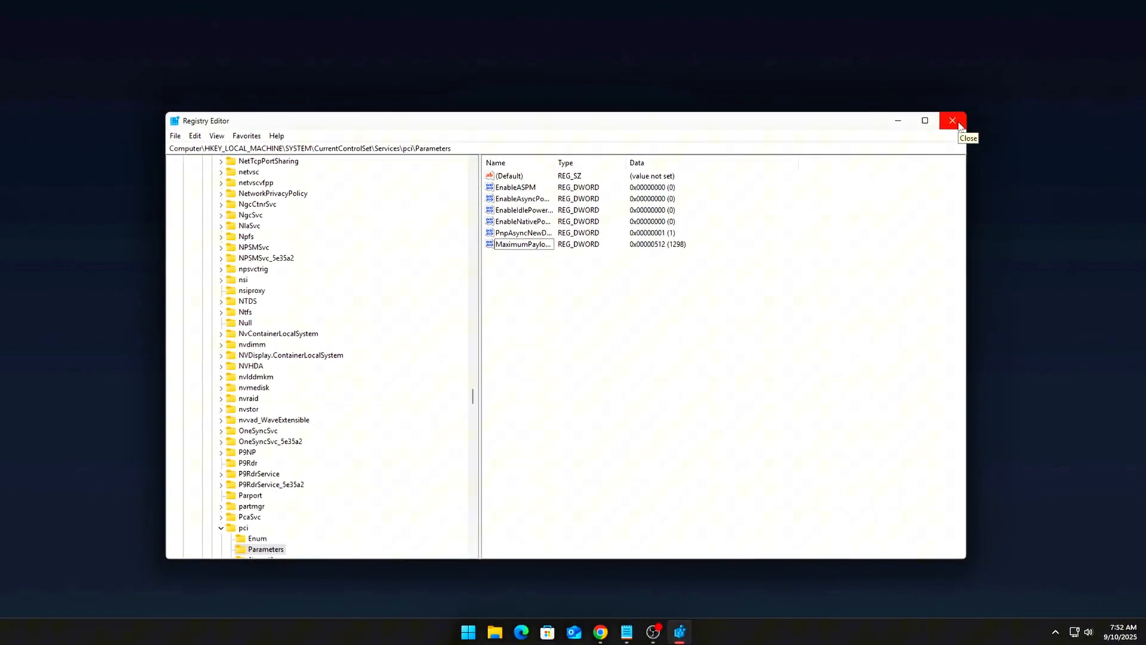
left_click(953, 120)
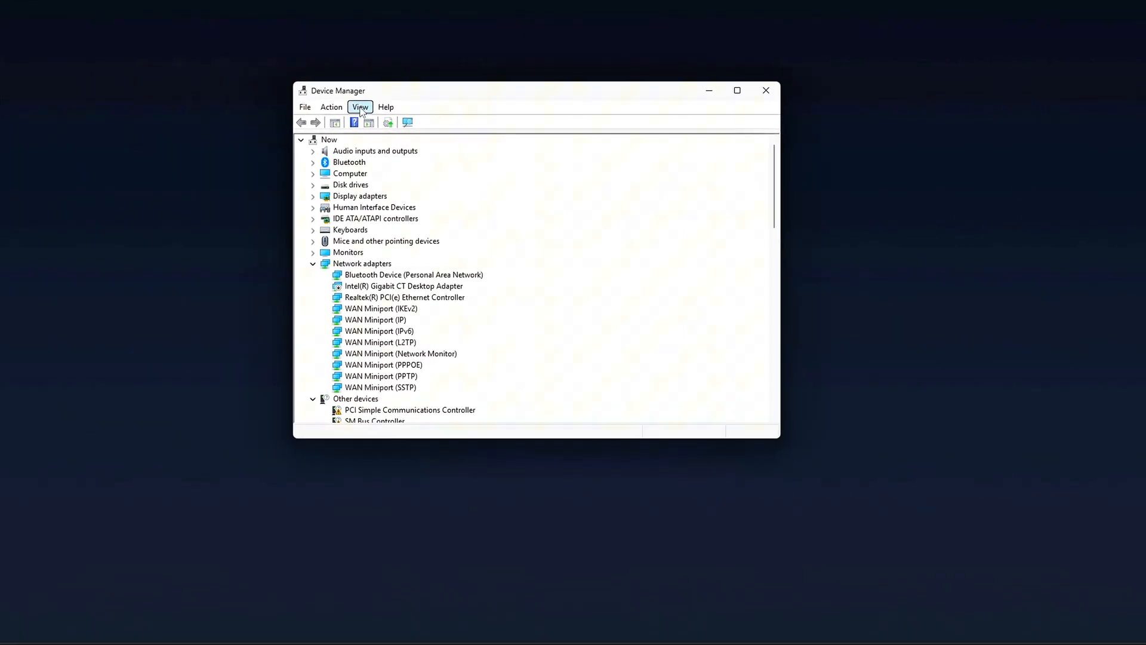
Open Device Manager's View menu.
left_click(358, 107)
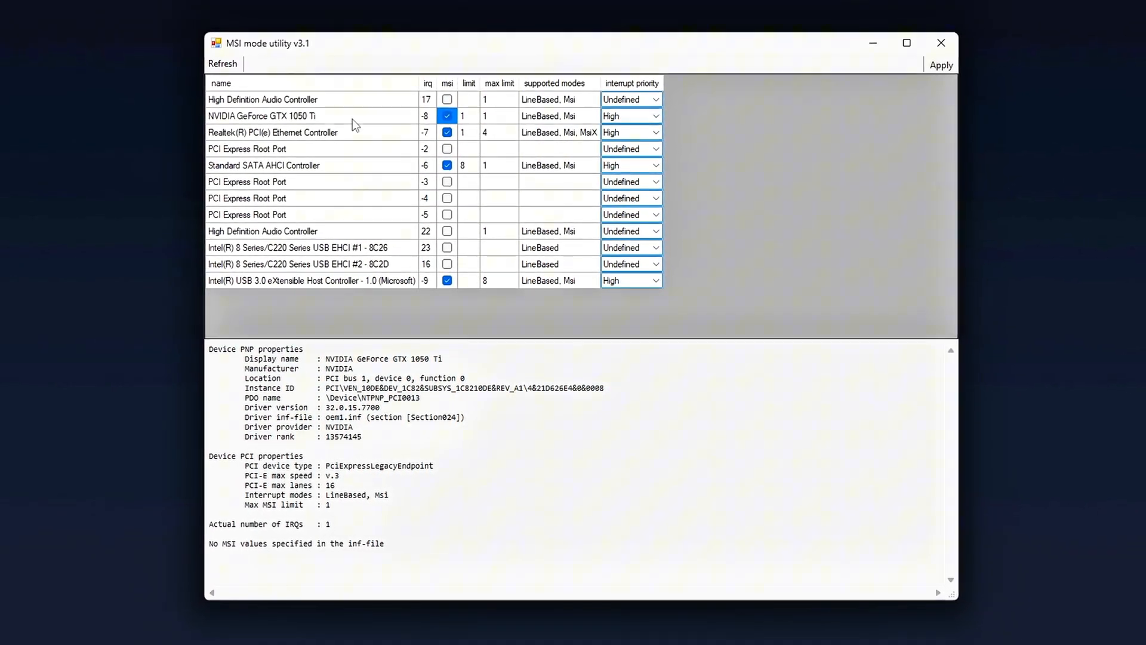
Set the GTX 1050 Ti's interrupt priority to High from its dropdown.
left_click(654, 121)
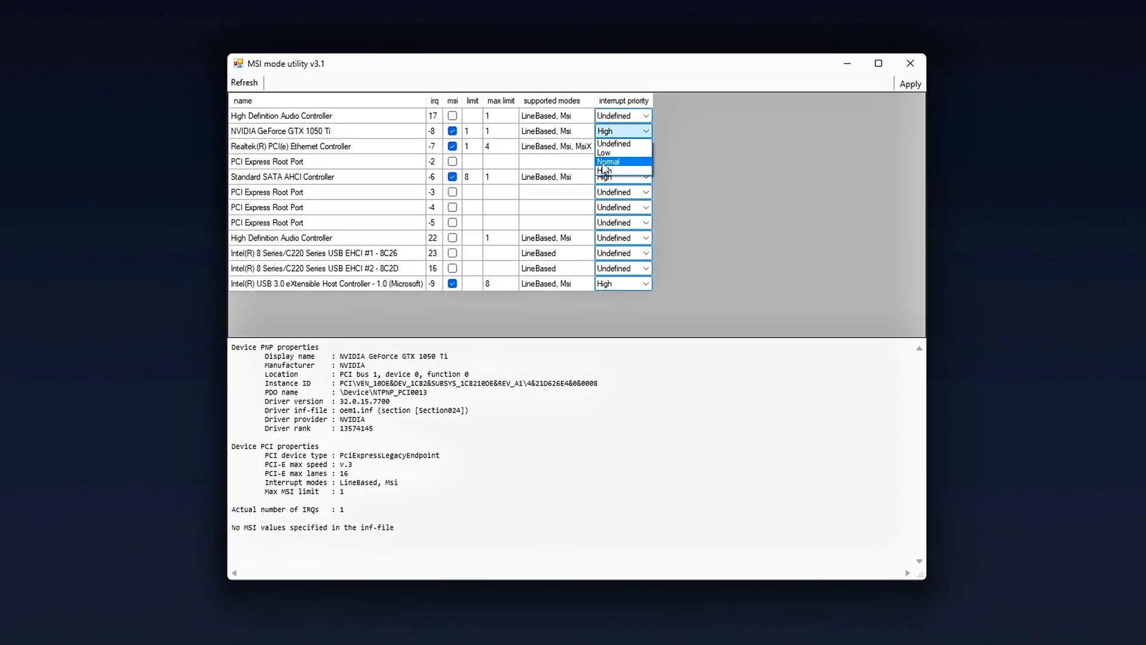
left_click(608, 171)
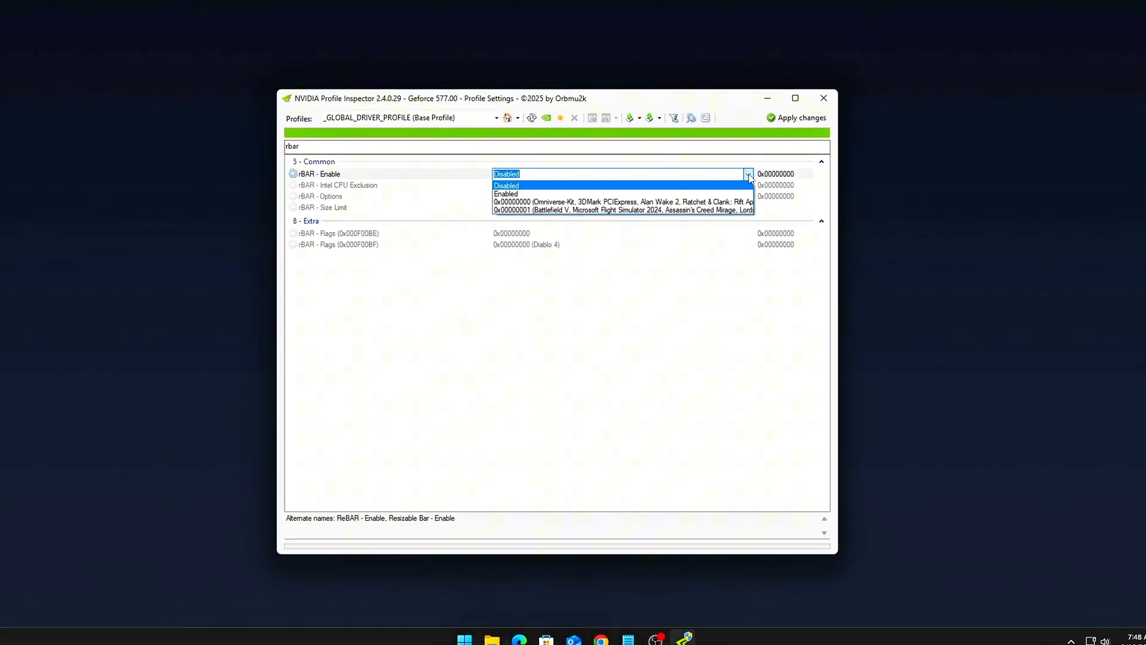
Set rBAR - Enable to Enabled for the _GLOBAL_DRIVER_PROFILE.
left_click(505, 193)
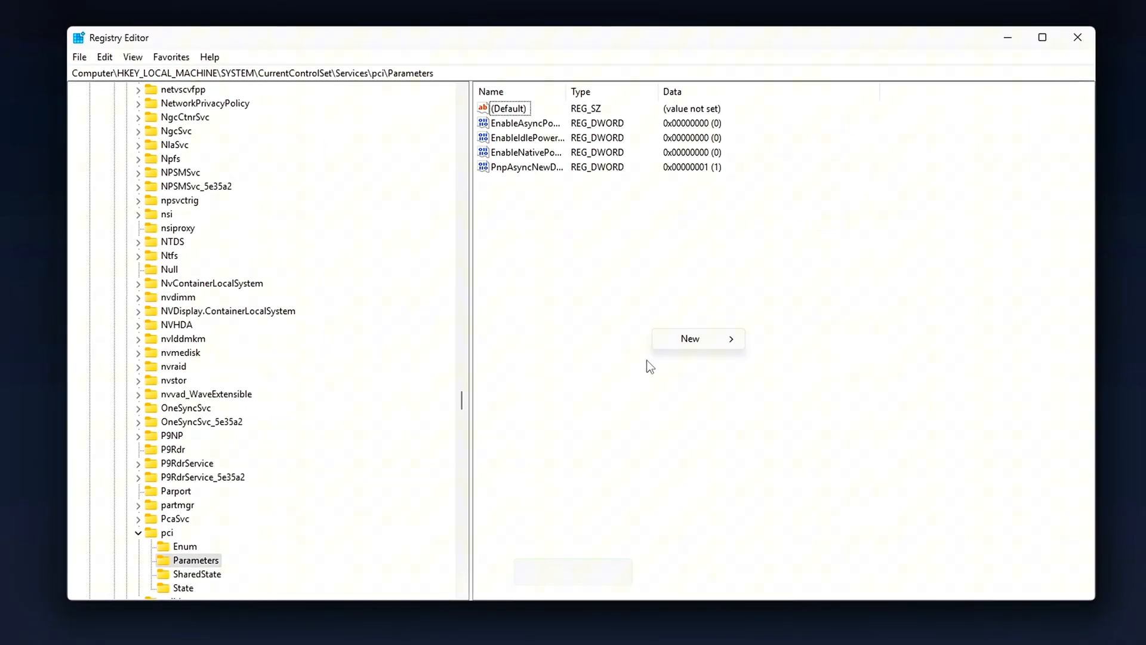
Create an EnableASPM DWORD under pci Parameters with data 0.
left_click(690, 339)
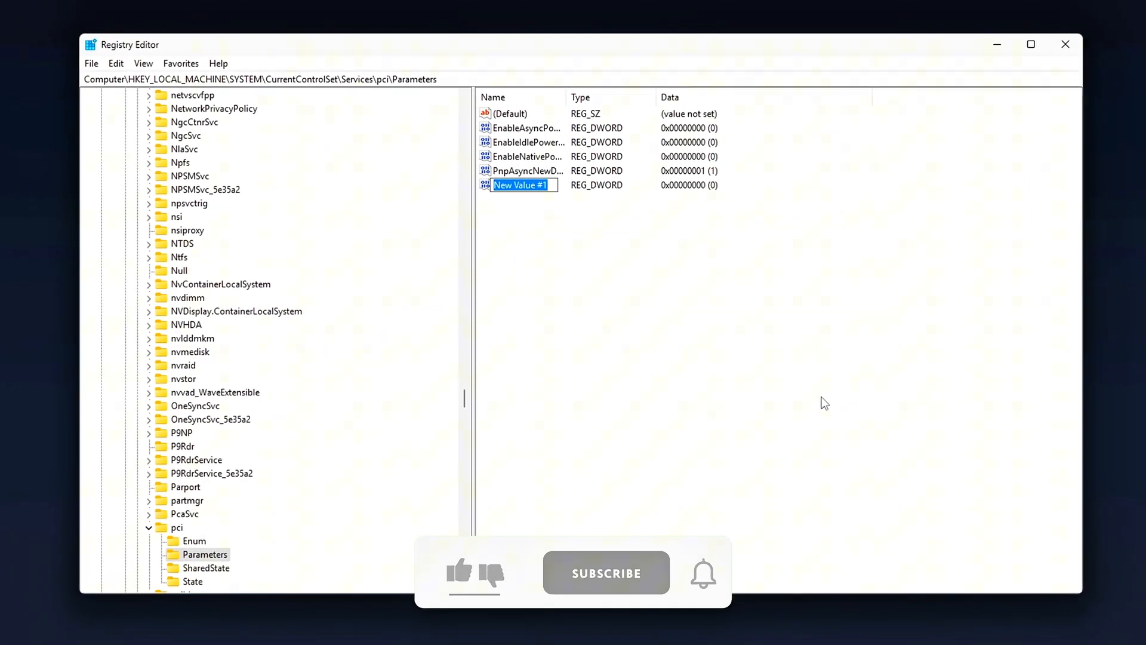
type("EnableASPM")
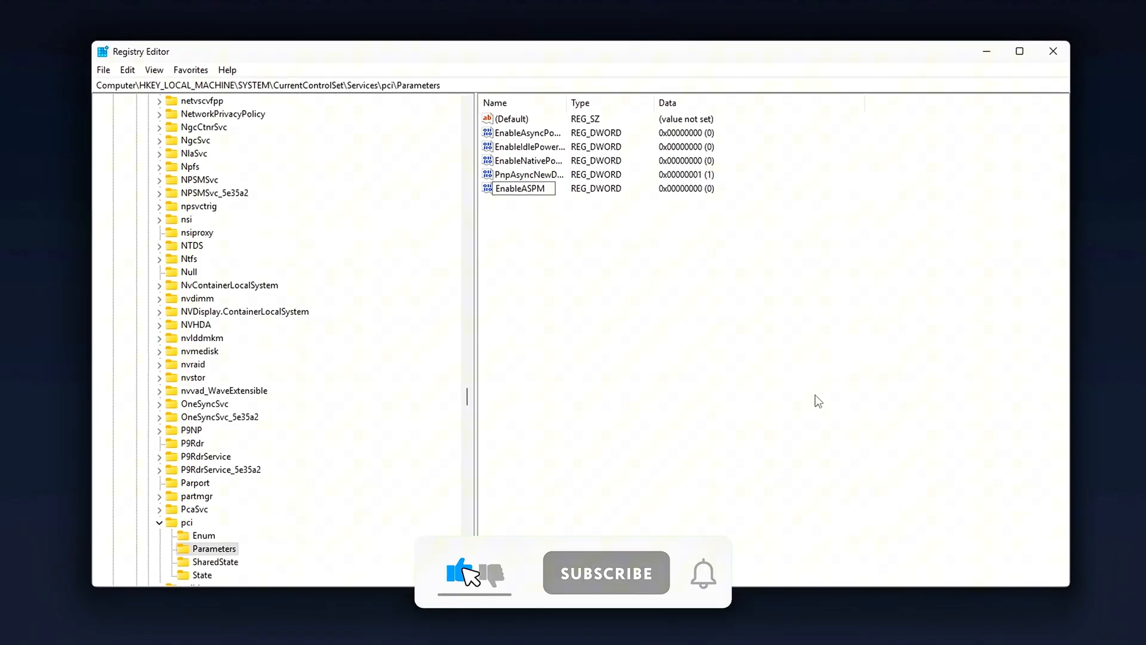
double_click(520, 189)
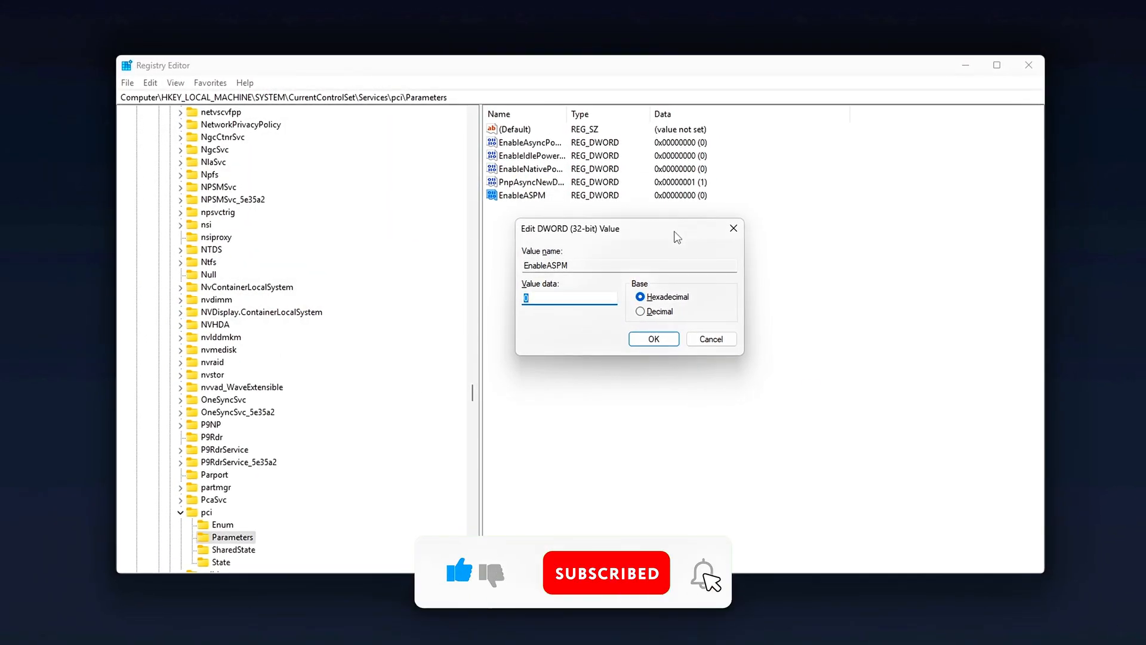
type("000")
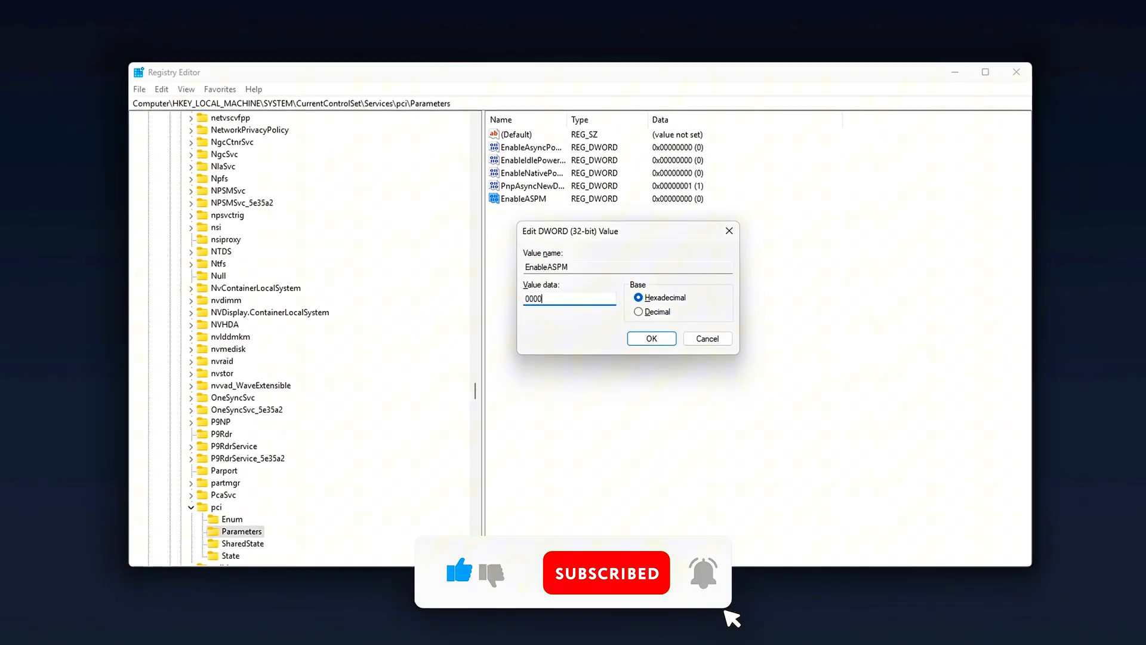
left_click(650, 338)
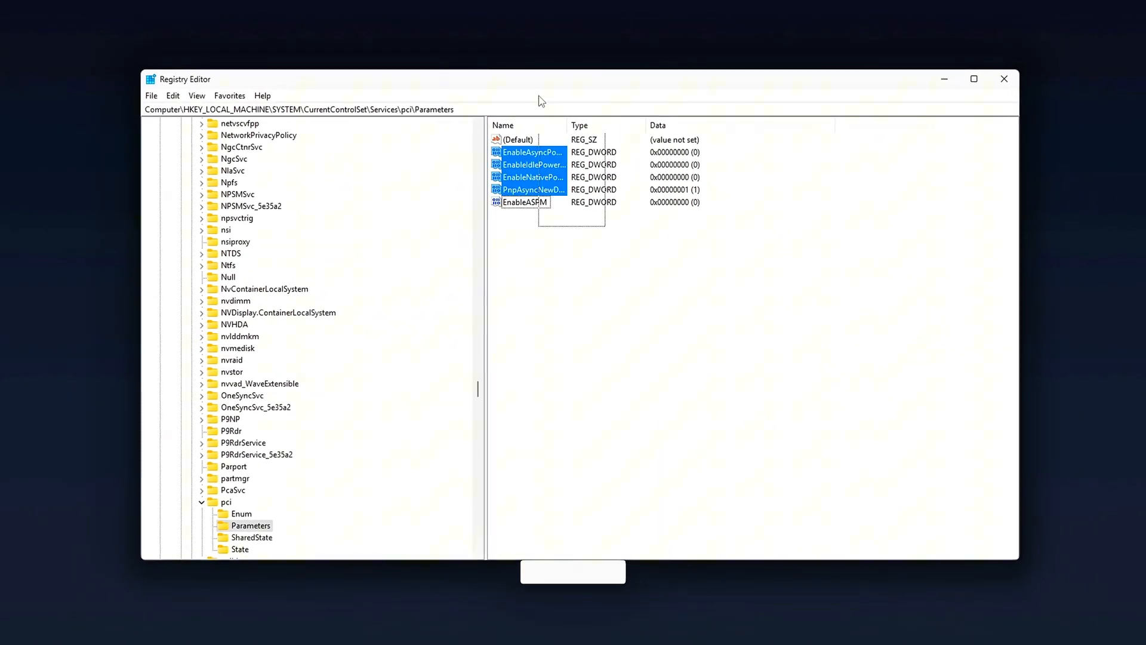